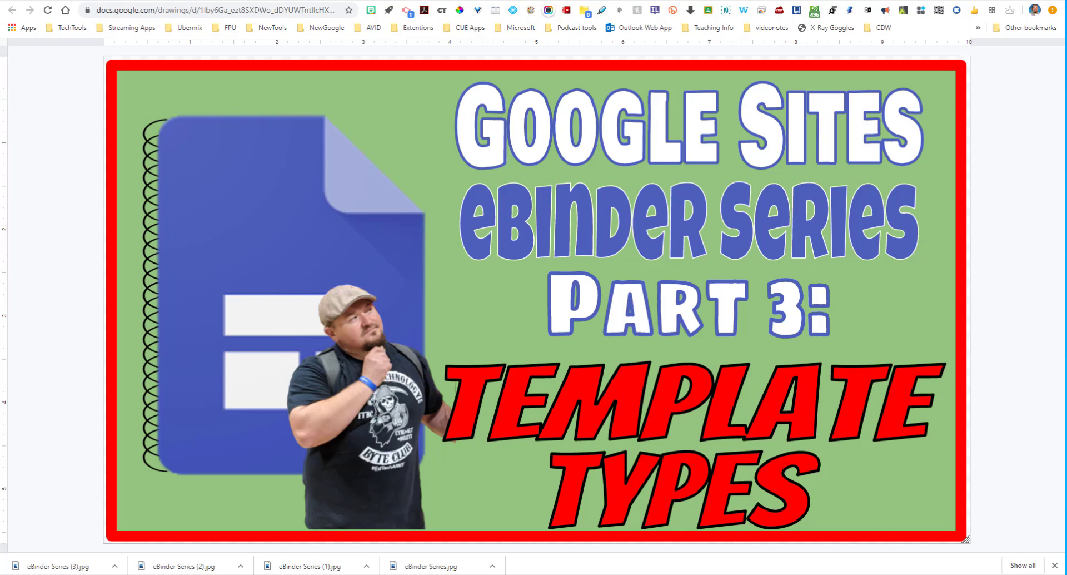
mouse_move(595, 11)
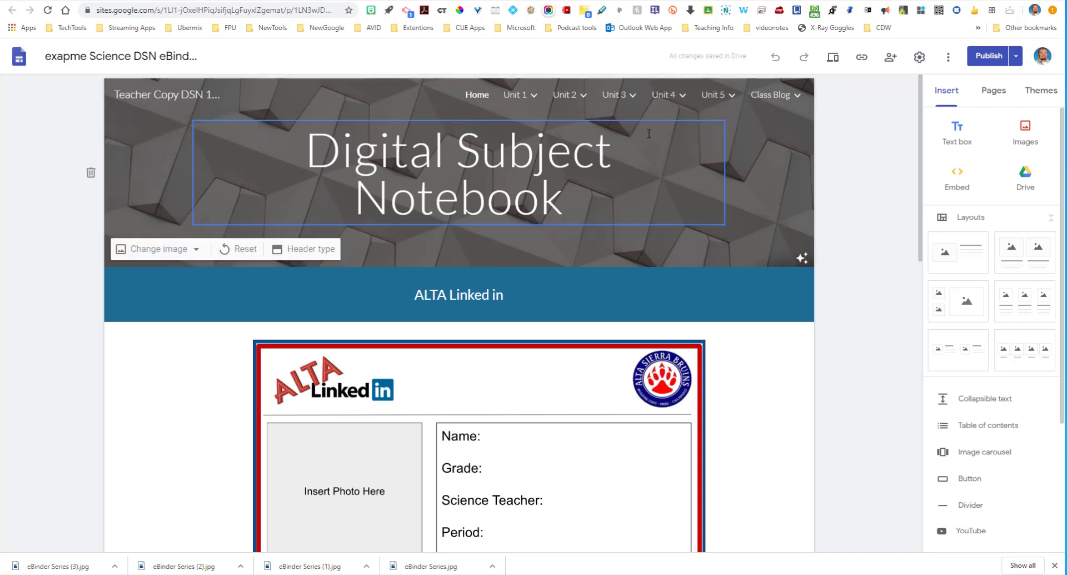
Go to the Unit 1 page from the Digital Subject Notebook's top navigation.
left_click(887, 138)
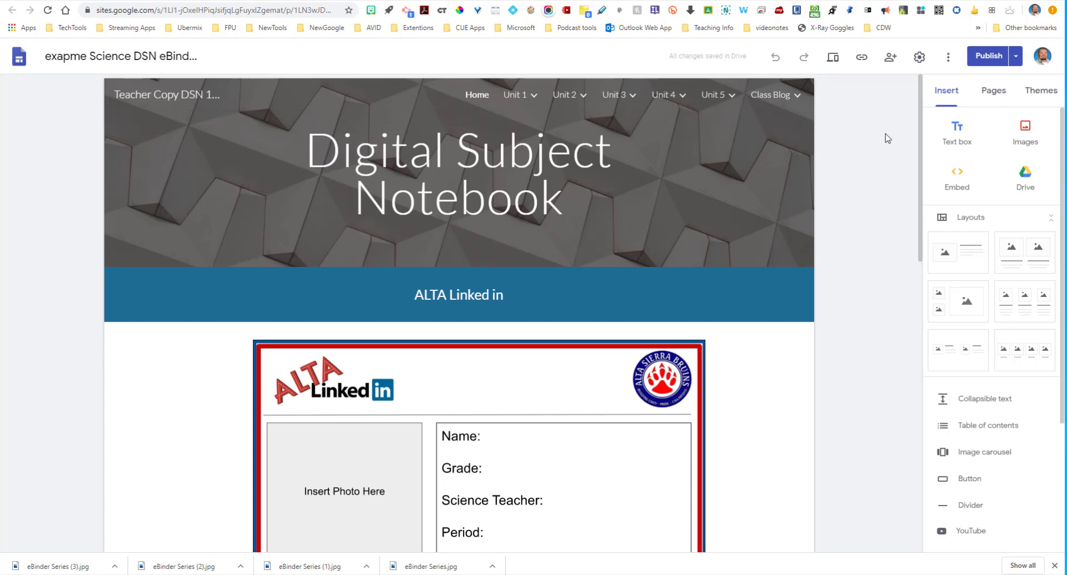
mouse_move(895, 116)
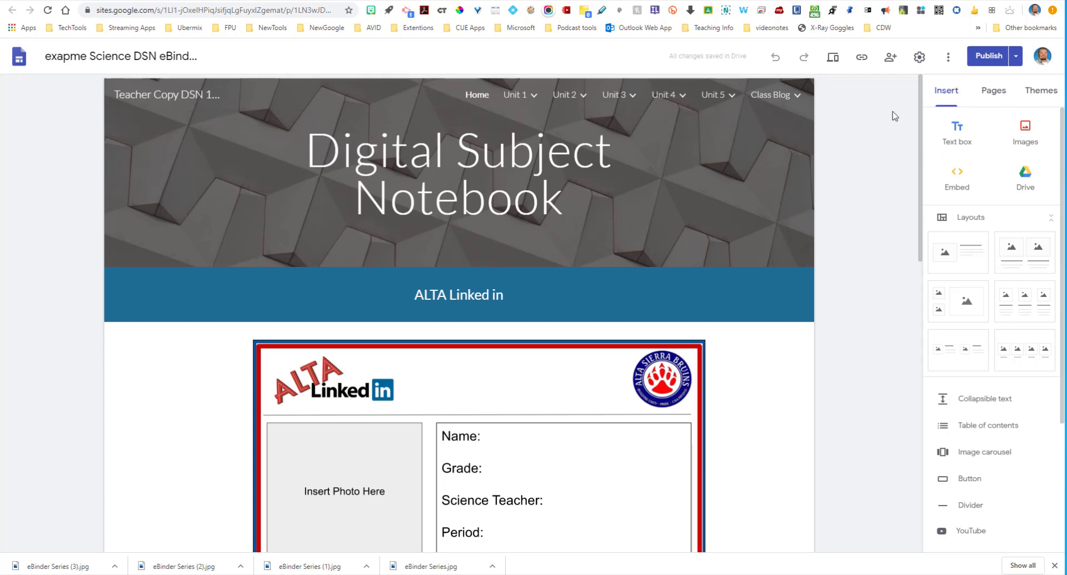
mouse_move(899, 158)
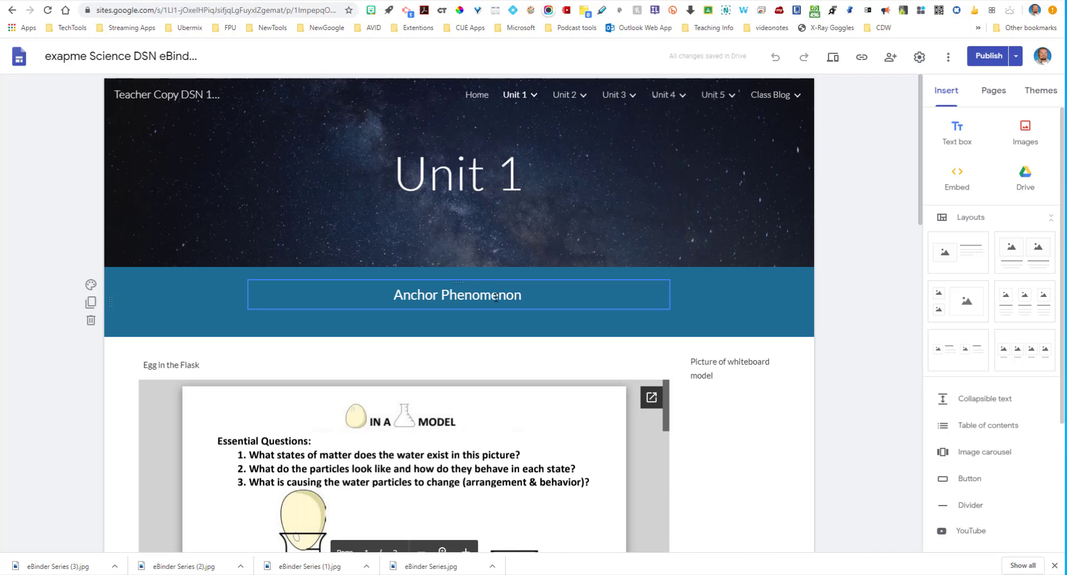
scroll("down", 3)
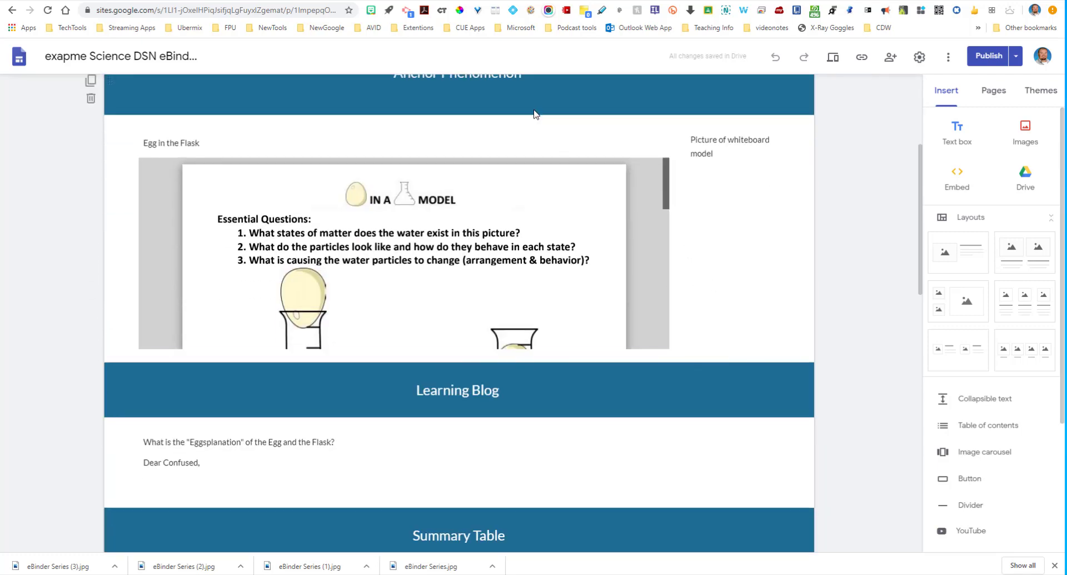
scroll("down", 3)
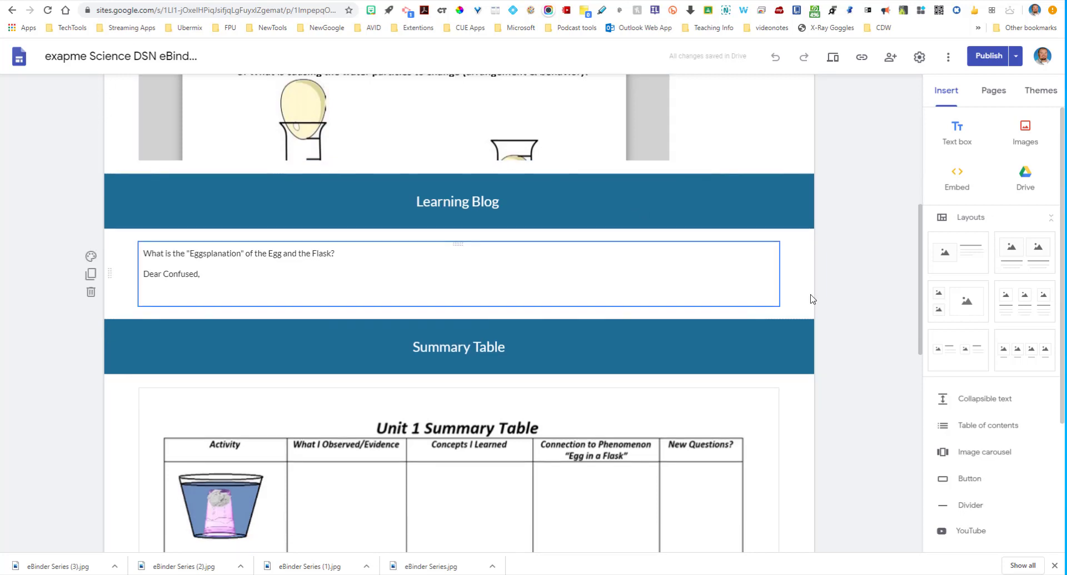
scroll("down", 3)
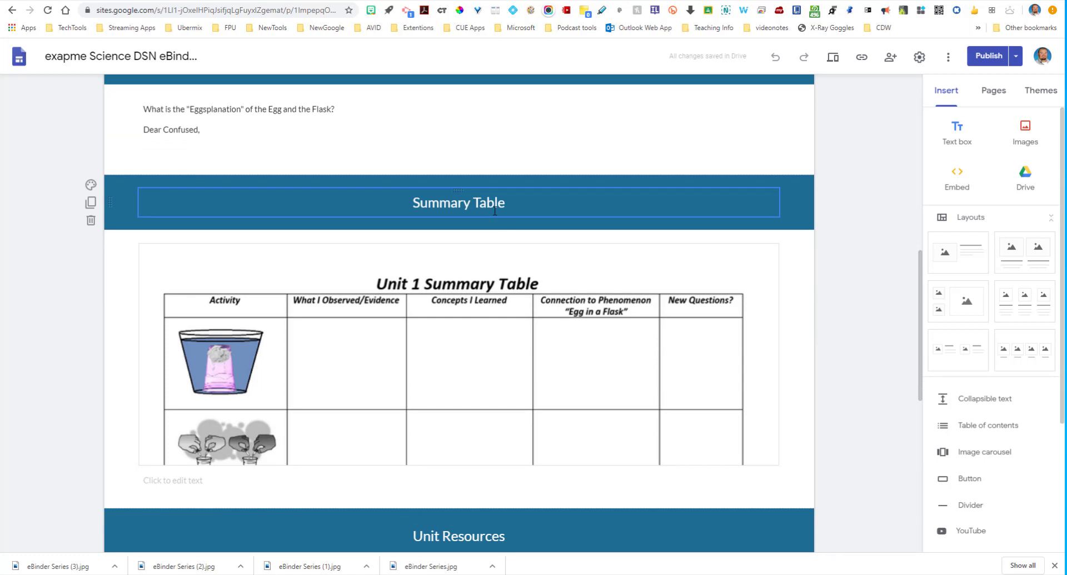
scroll("up", 3)
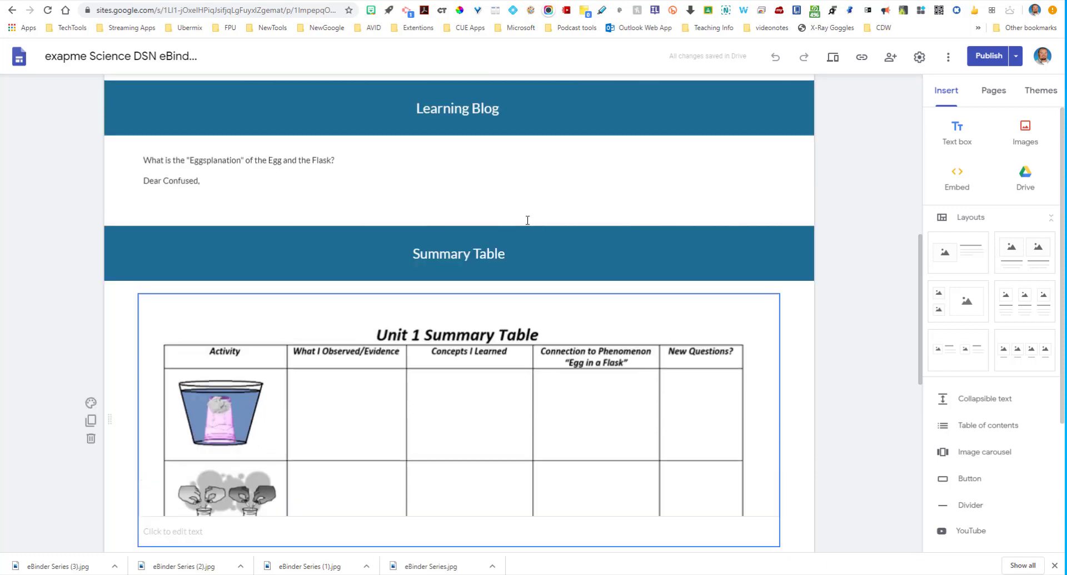
scroll("down", 3)
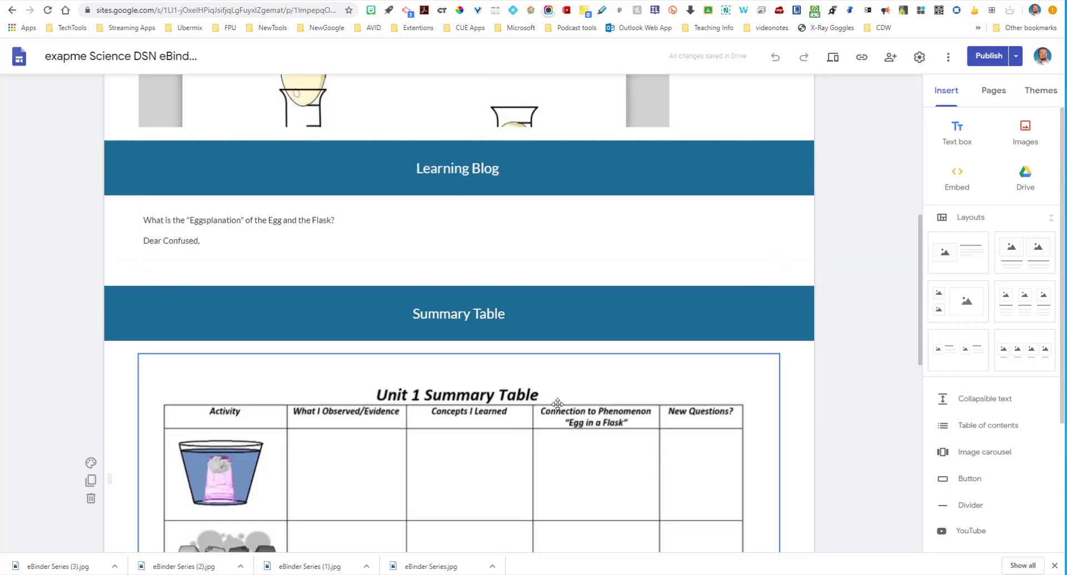
scroll("down", 3)
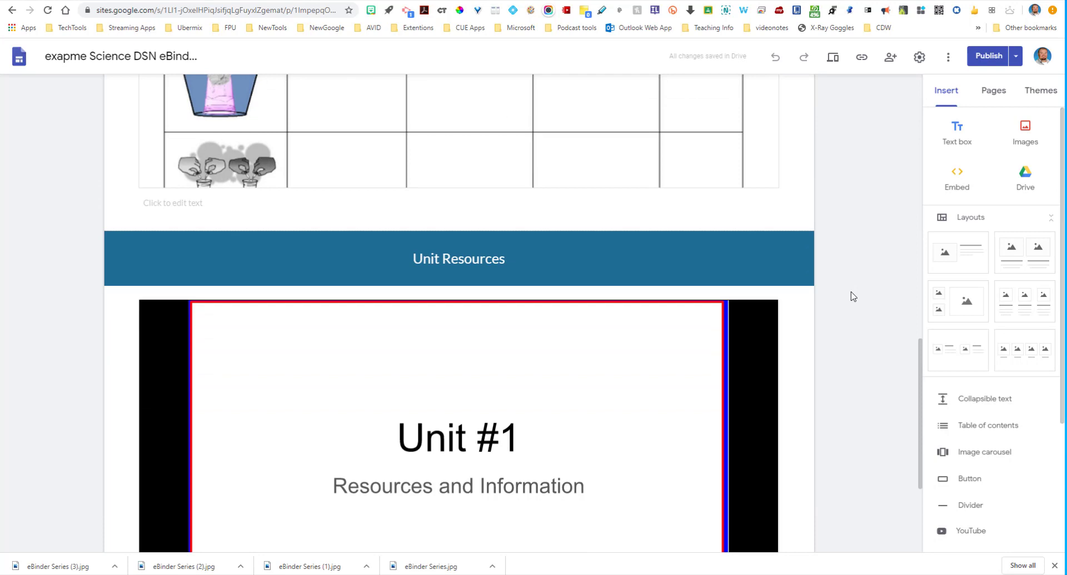
scroll("down", 3)
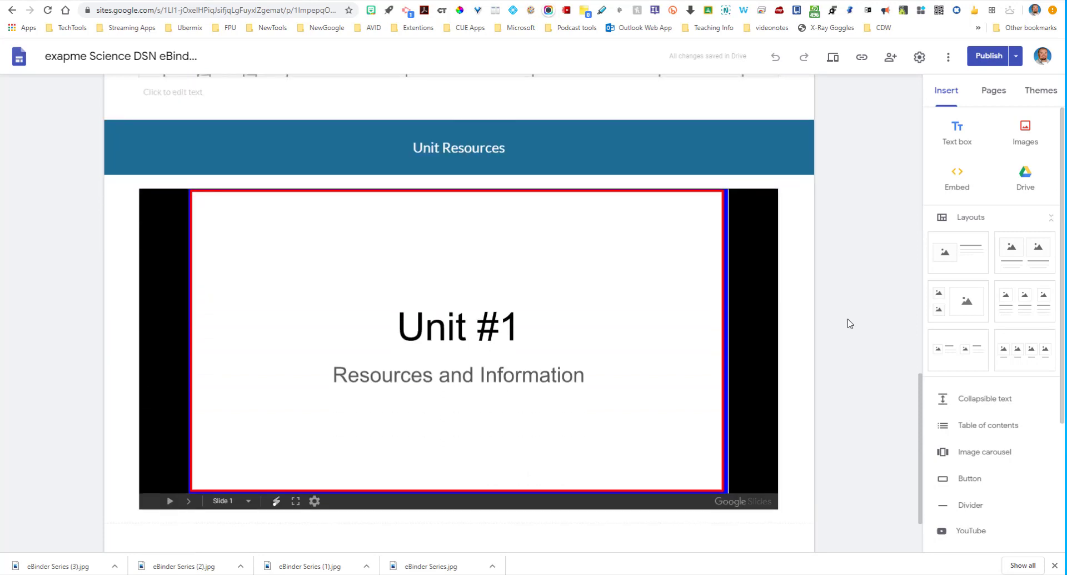
mouse_move(862, 321)
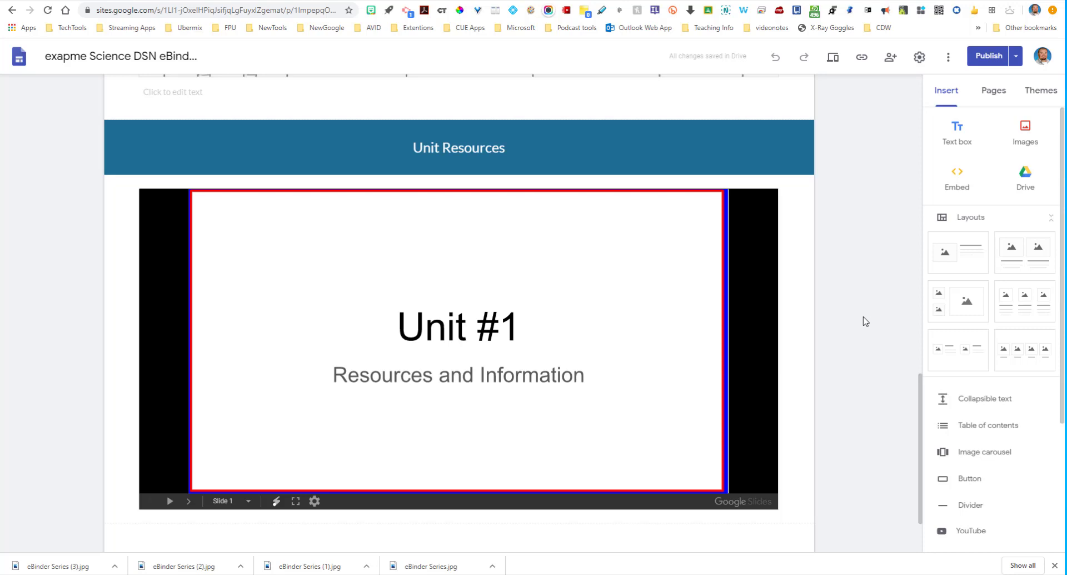
scroll("down", 3)
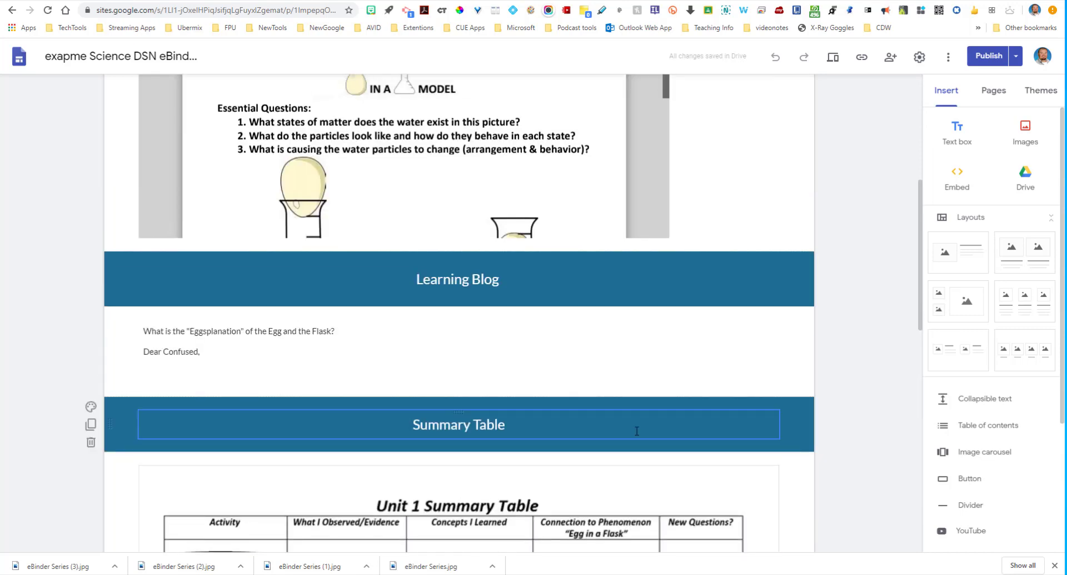
scroll("up", 3)
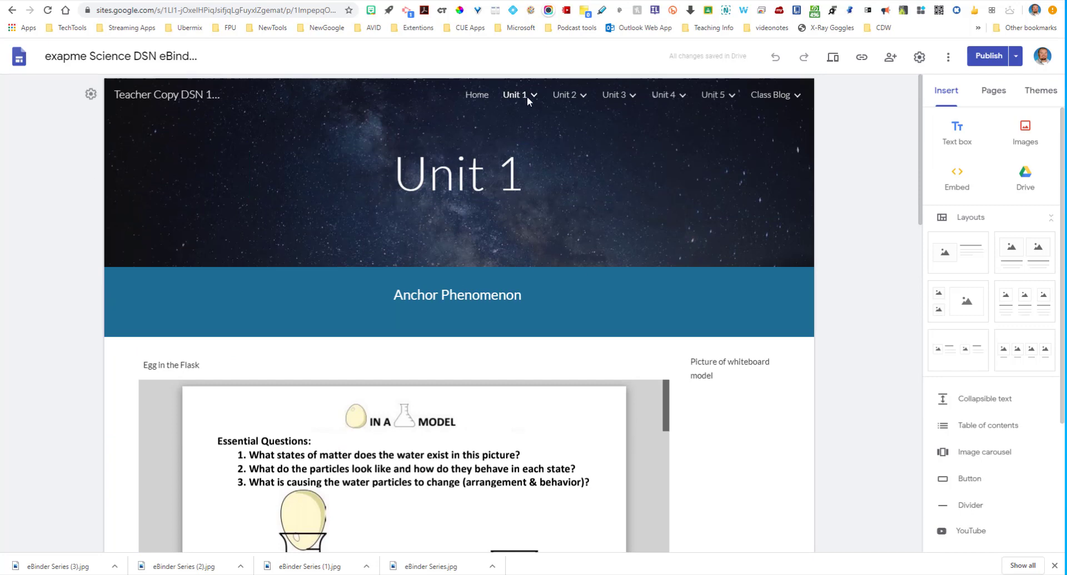
From the Unit 1 dropdown, go to the Unit 1 Task 1 Packed to Perfection subpage.
left_click(515, 95)
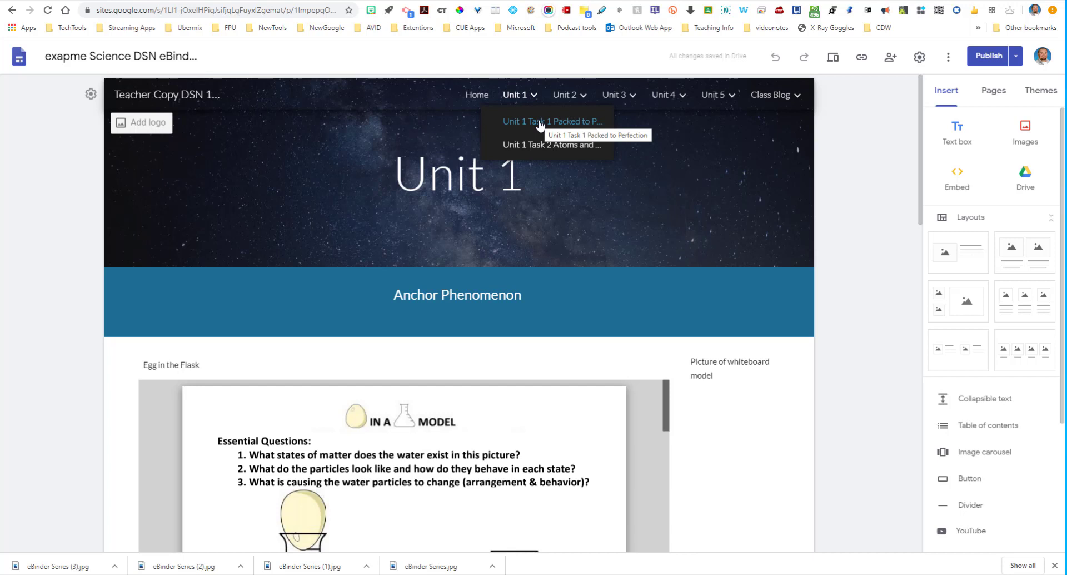
mouse_move(548, 124)
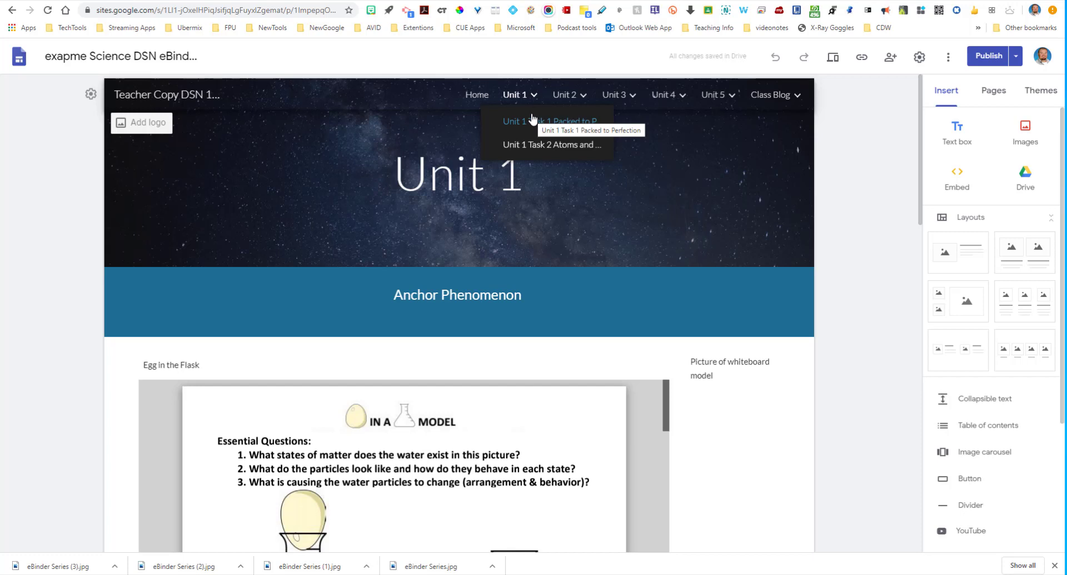
left_click(551, 121)
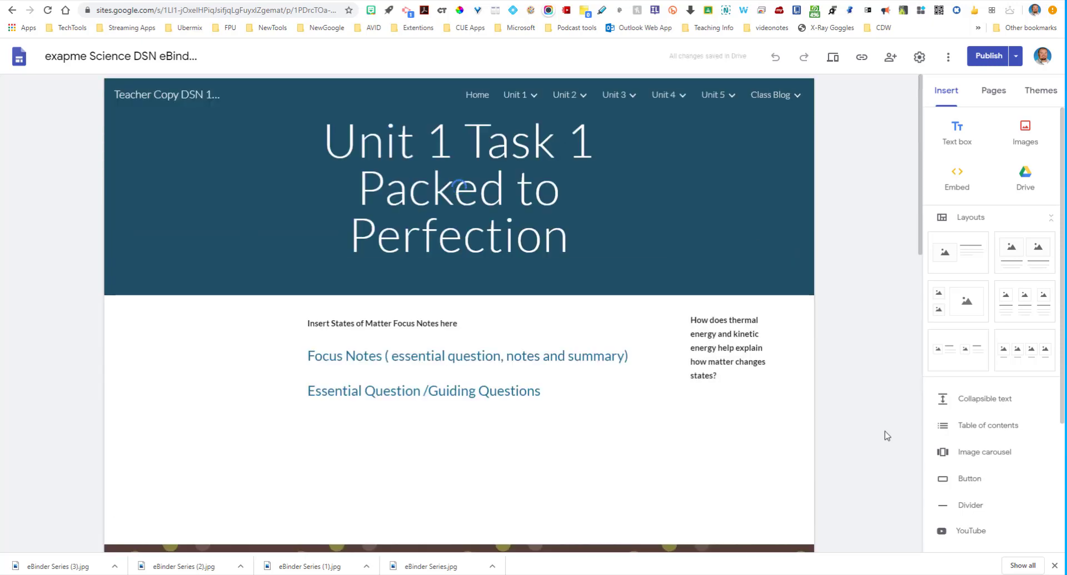
scroll("down", 3)
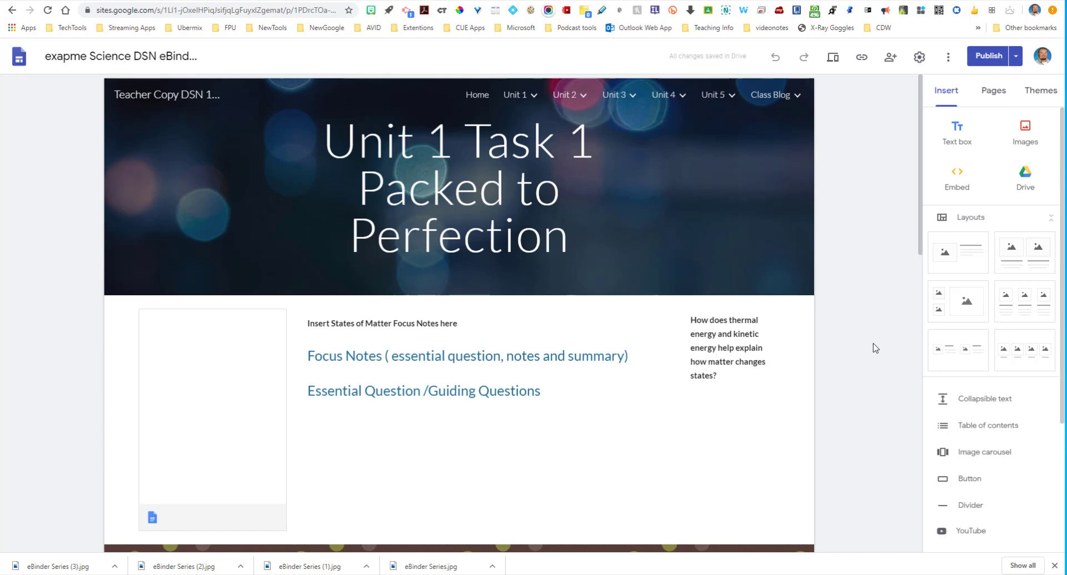
scroll("down", 3)
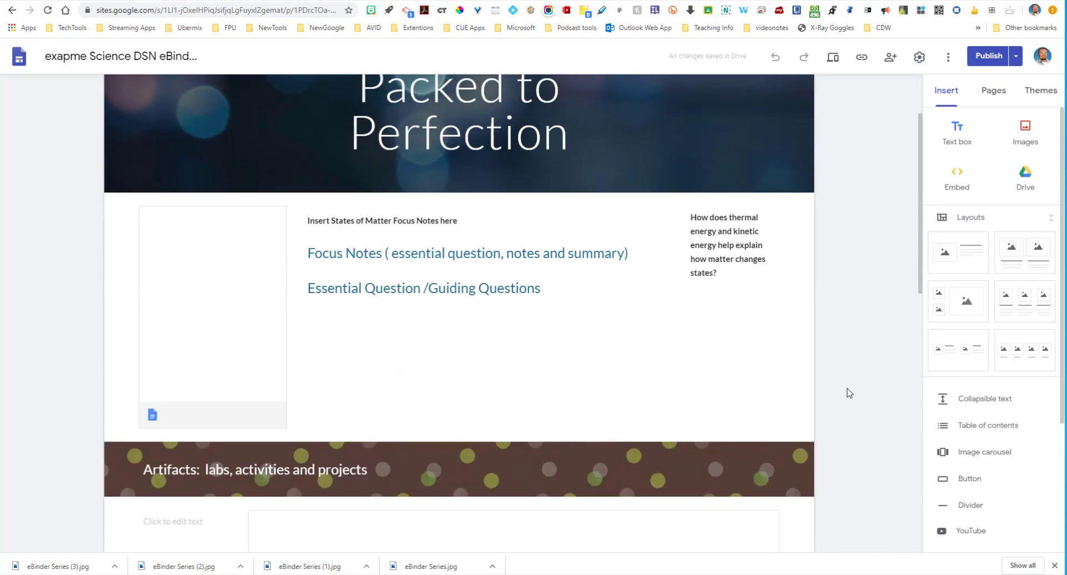
scroll("down", 3)
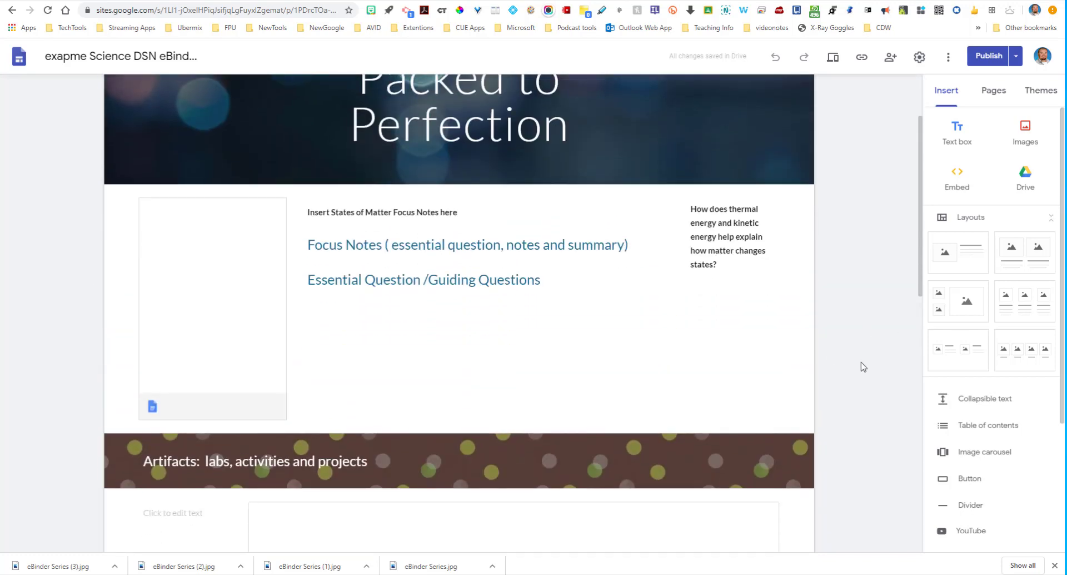
scroll("down", 3)
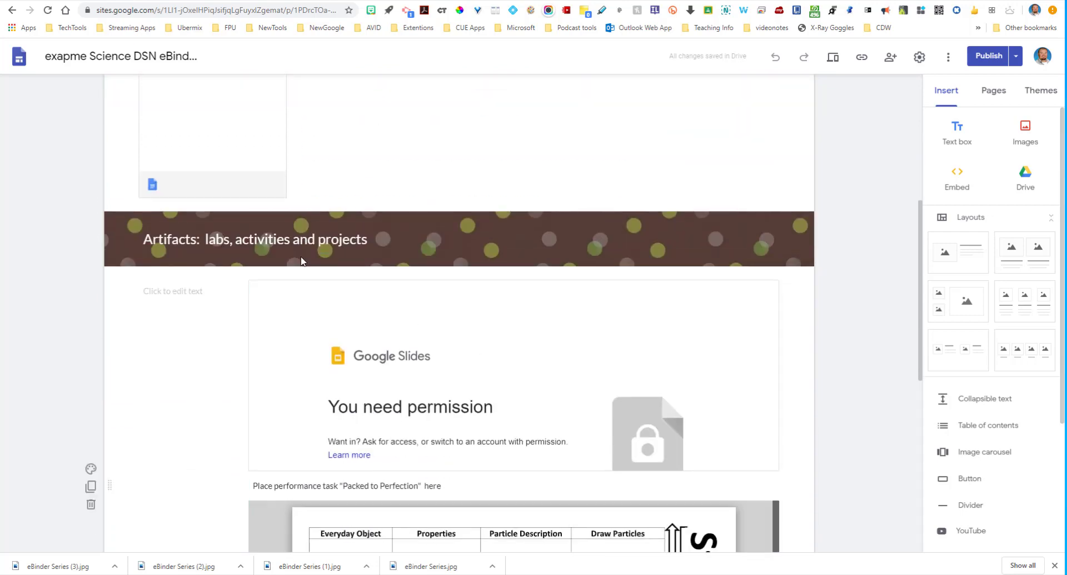
scroll("down", 3)
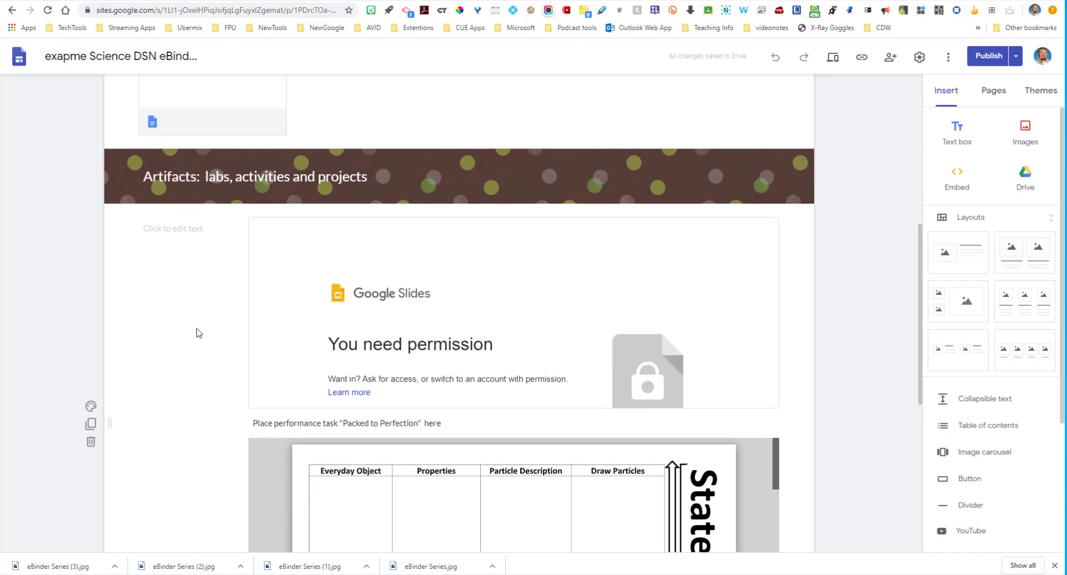
scroll("down", 3)
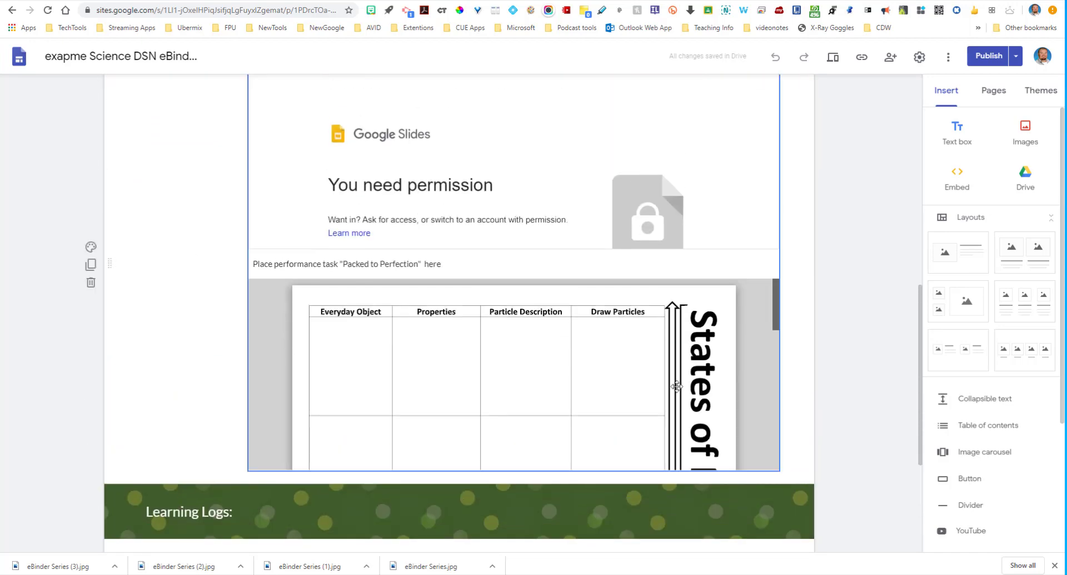
scroll("down", 3)
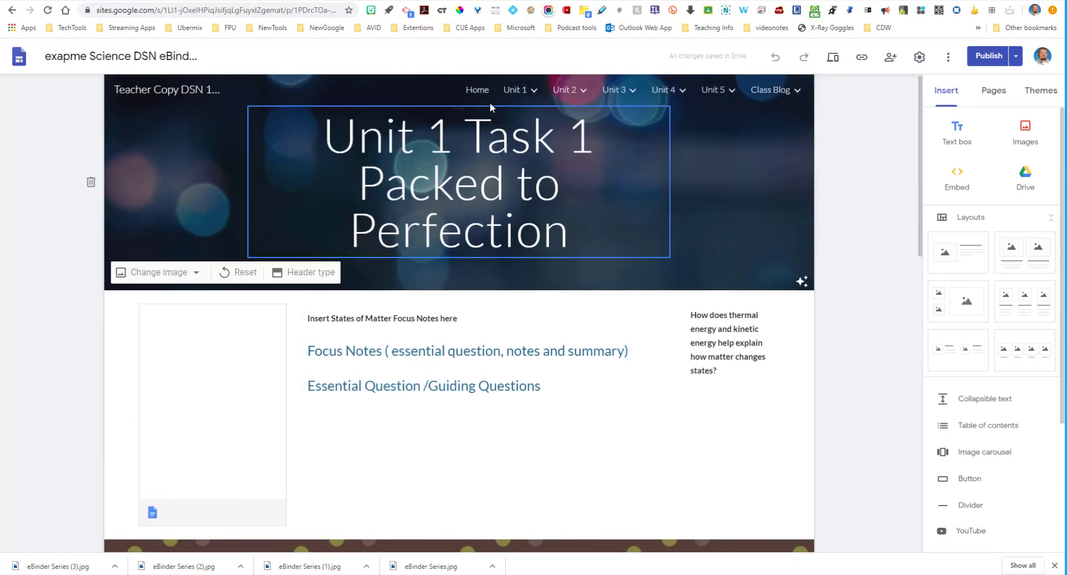
left_click(865, 186)
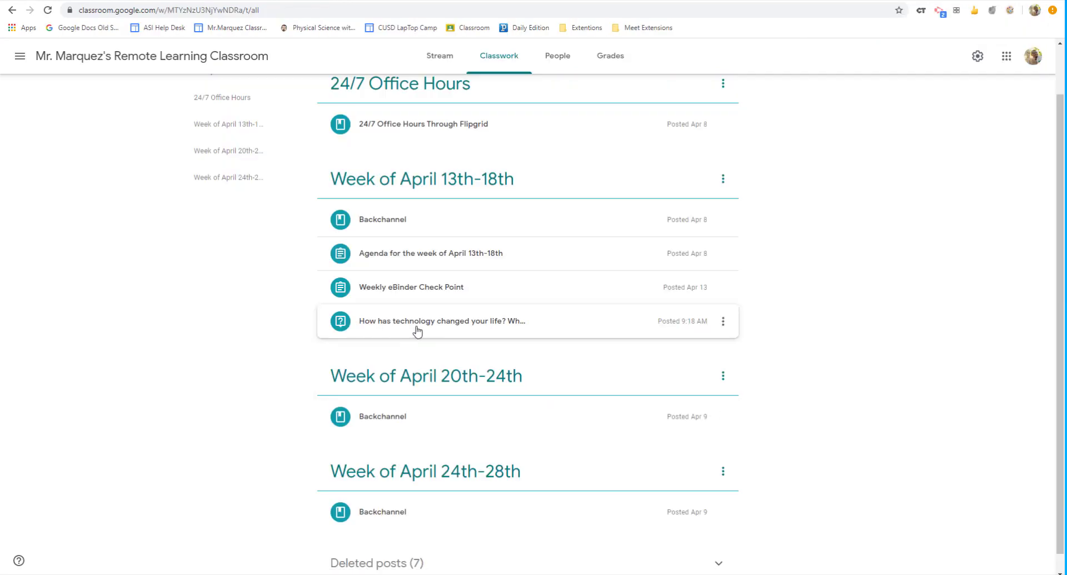
Expand the 'How has technology changed your life?' question post to see 0 turned in, 3 assigned.
left_click(442, 321)
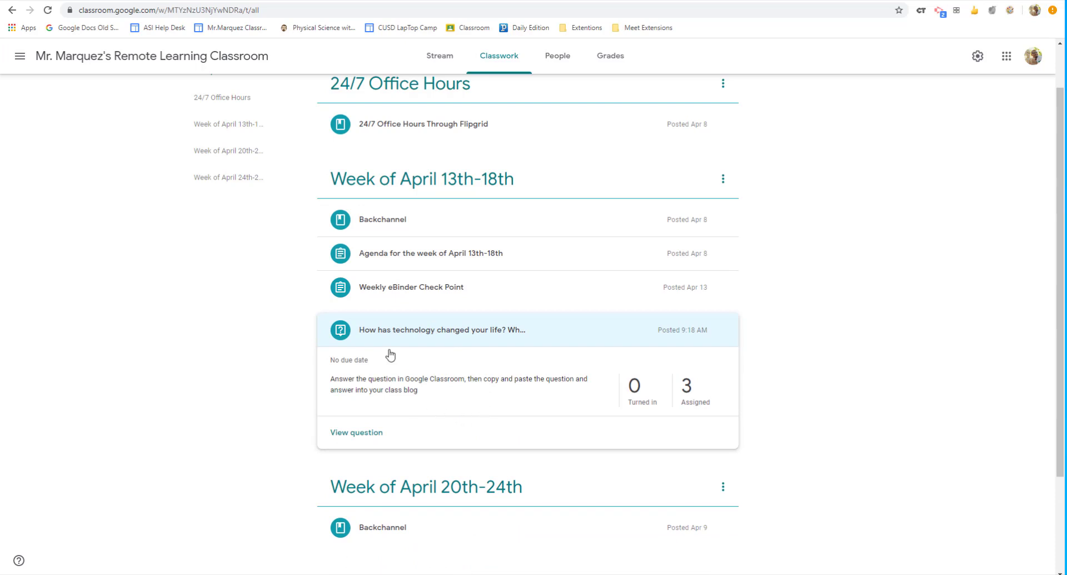
mouse_move(490, 379)
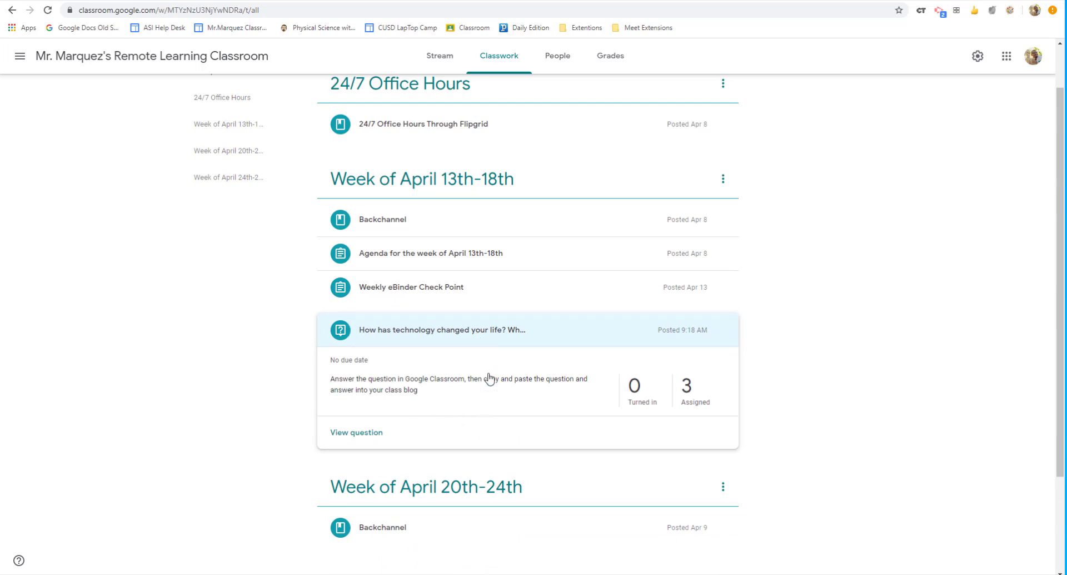
mouse_move(687, 519)
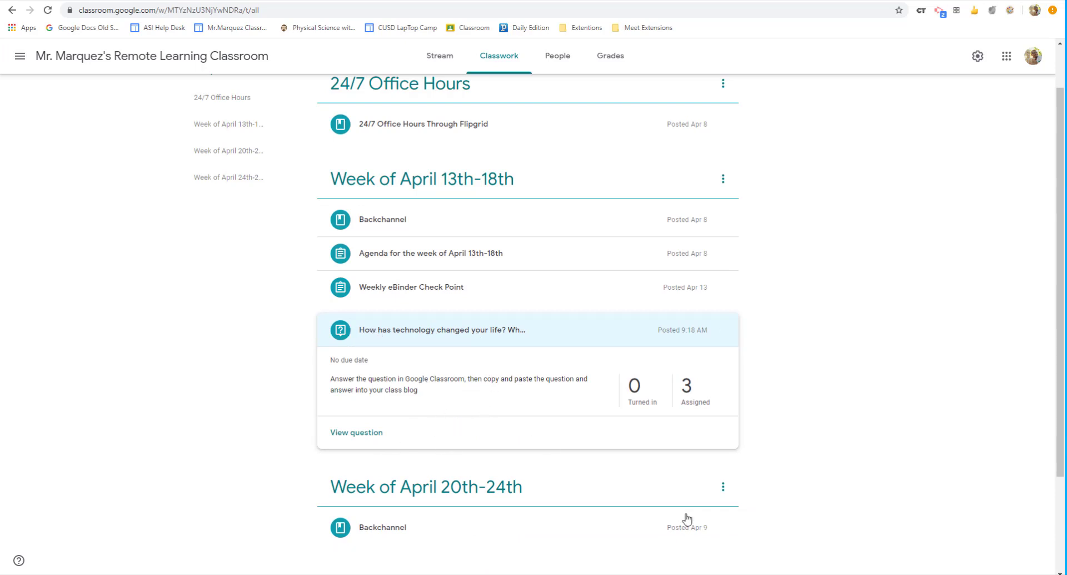
mouse_move(766, 482)
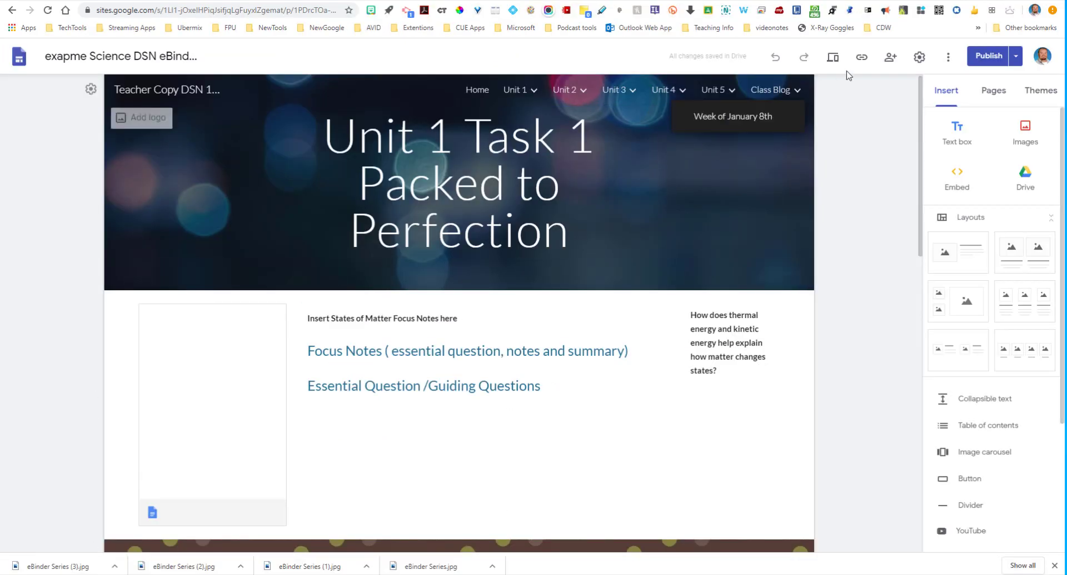
mouse_move(855, 156)
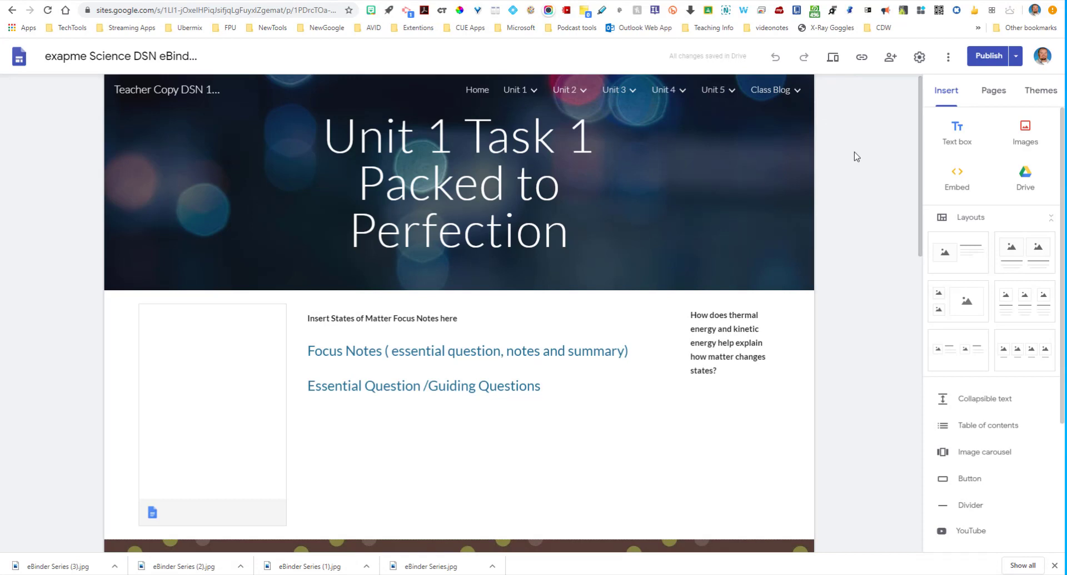
Preview the Class Blog menu's 'Week of January 8th' subpage, then move away.
left_click(459, 183)
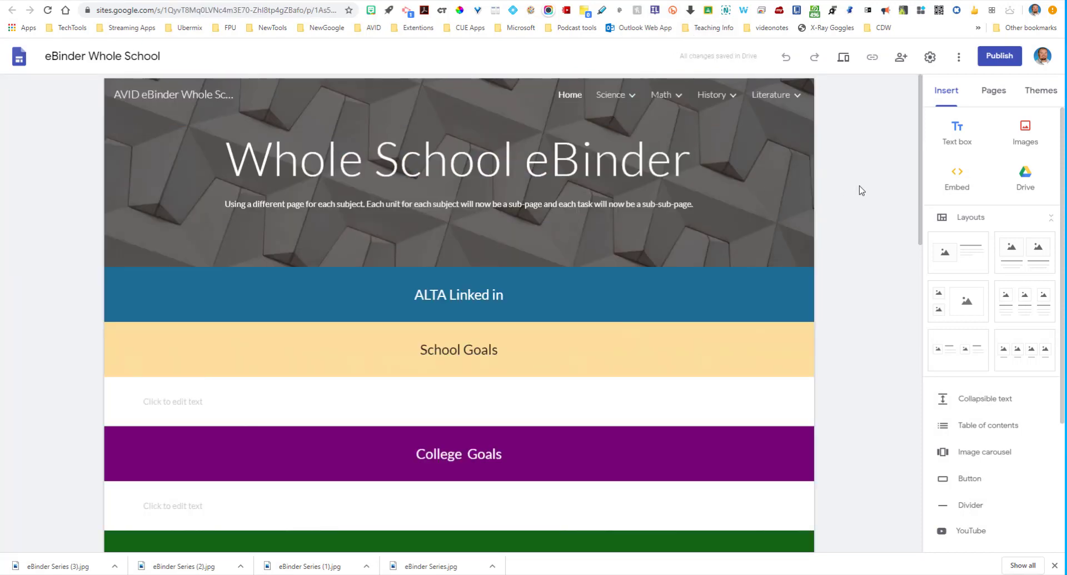
mouse_move(838, 332)
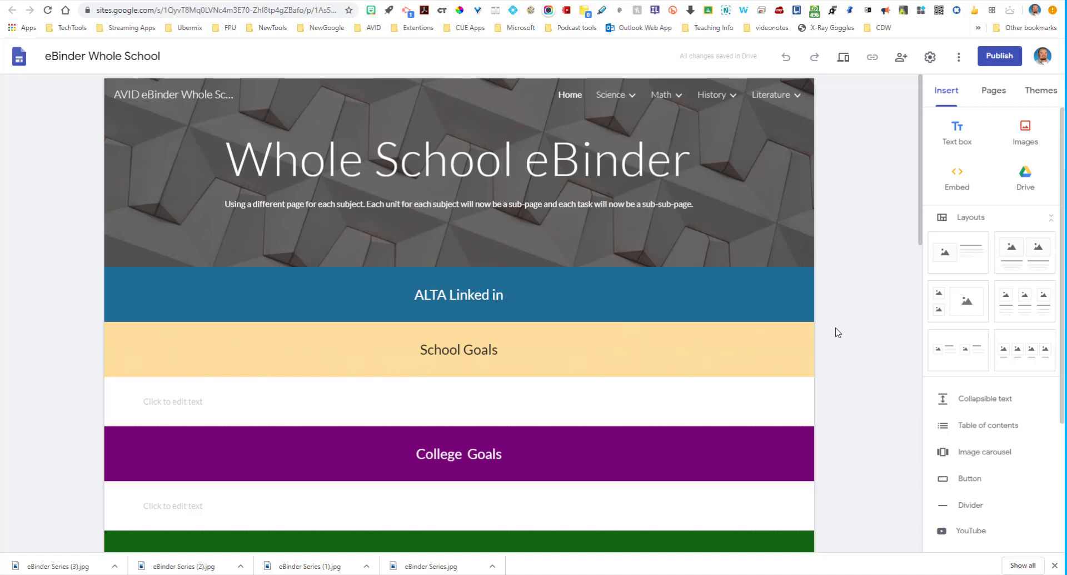
mouse_move(872, 107)
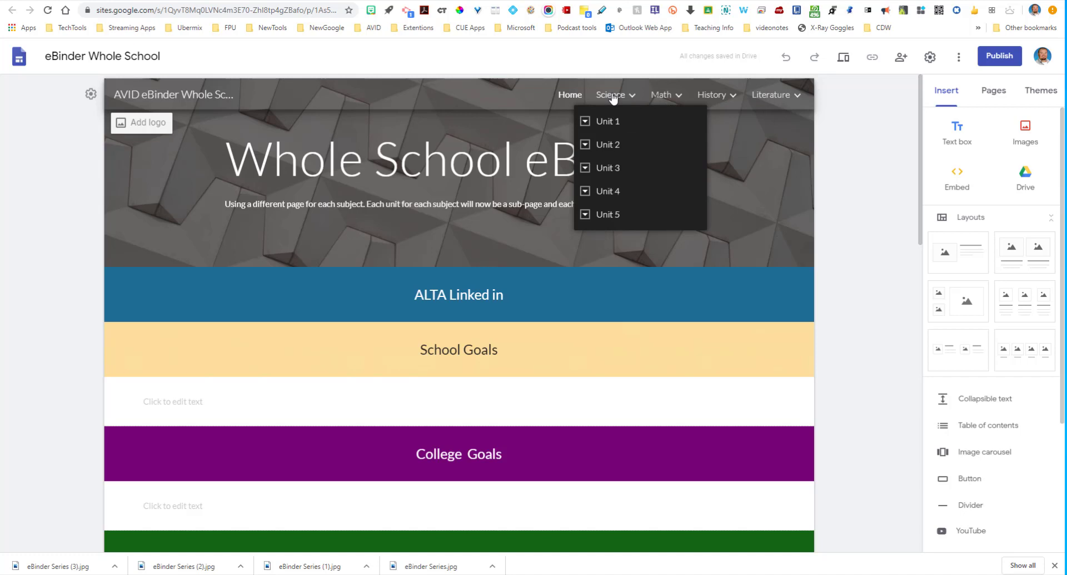
mouse_move(614, 102)
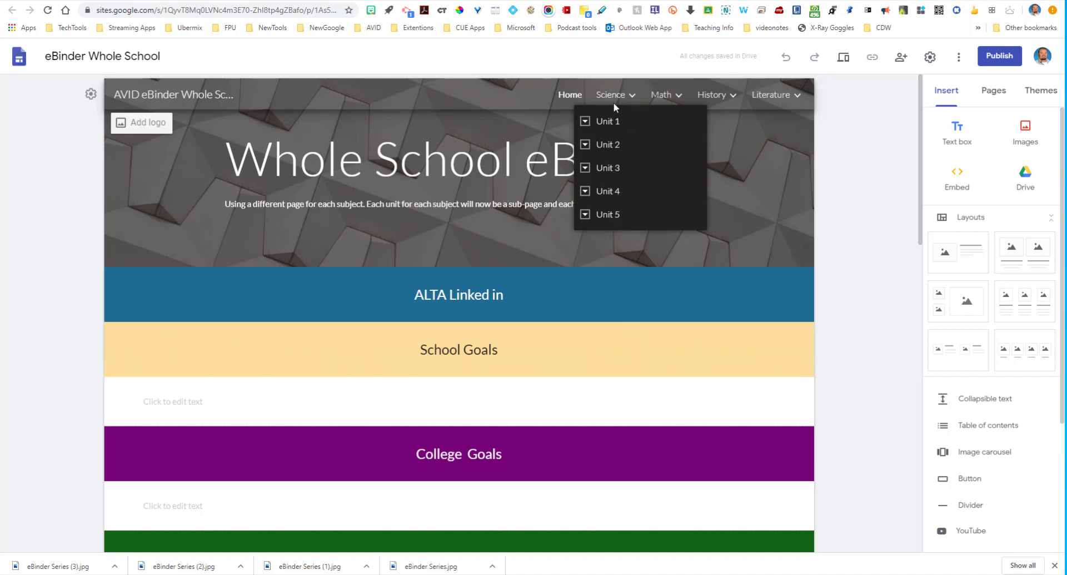
mouse_move(586, 122)
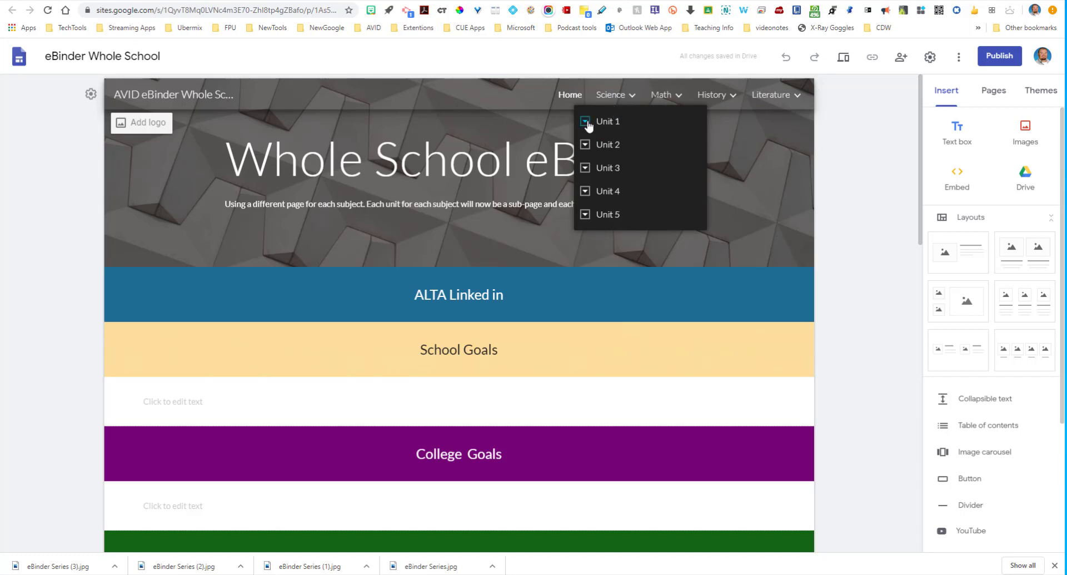
Browse the Whole School eBinder's Science menu listing Units 1 through 5, then deselect the header.
left_click(584, 121)
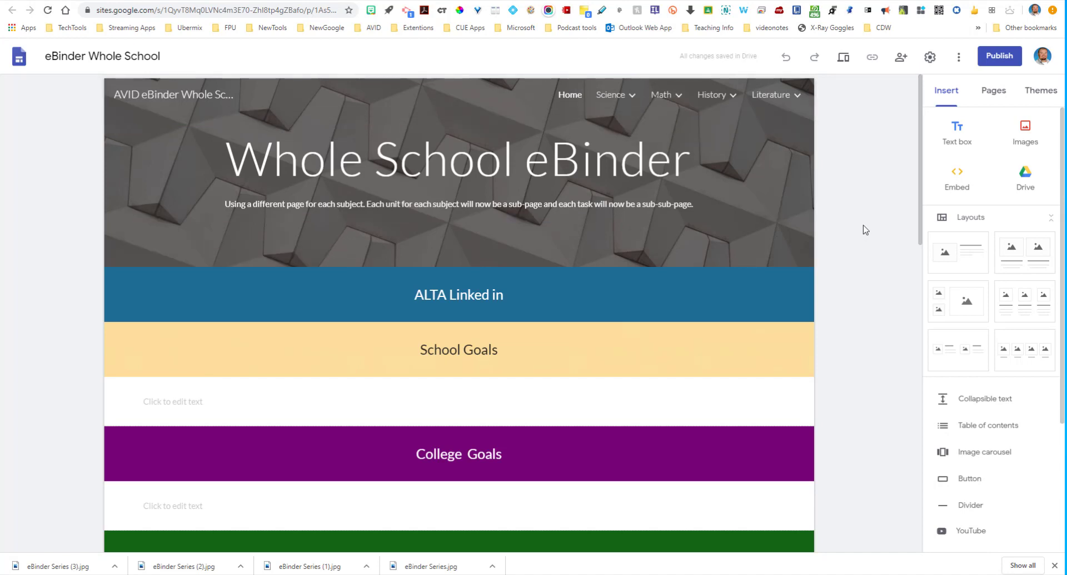
left_click(459, 170)
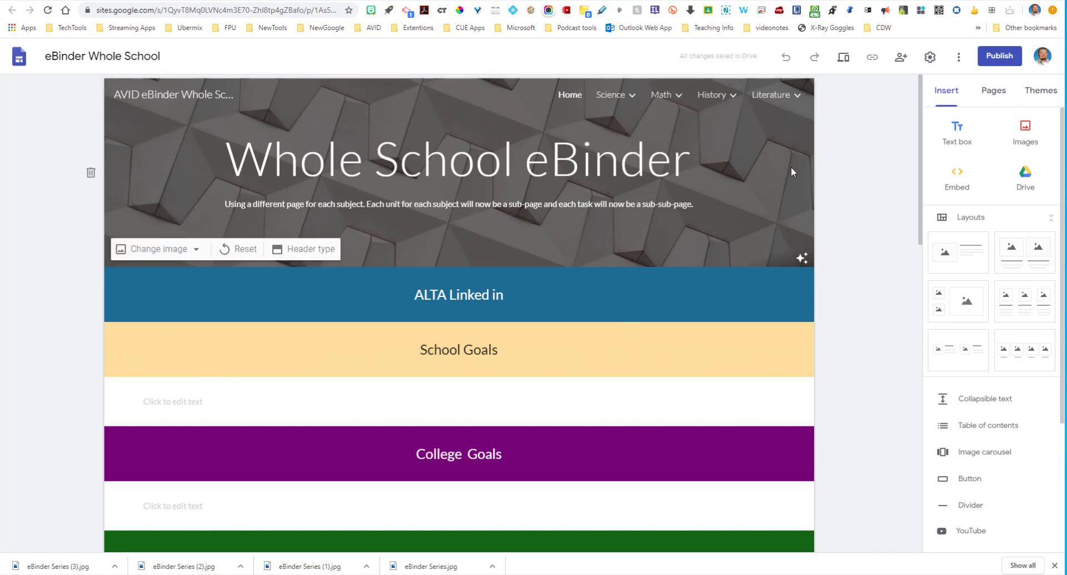
left_click(829, 188)
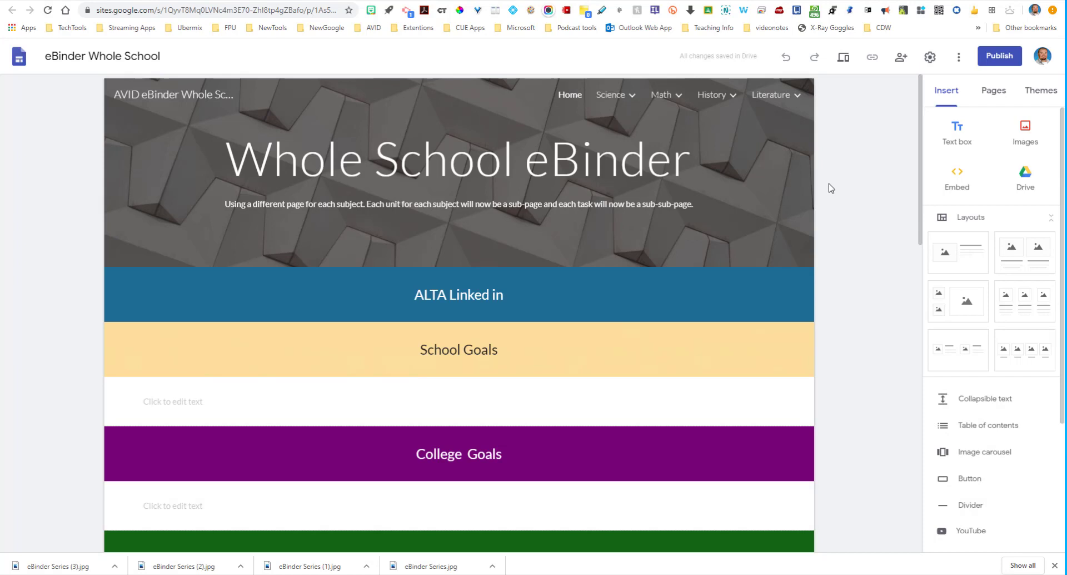
mouse_move(765, 147)
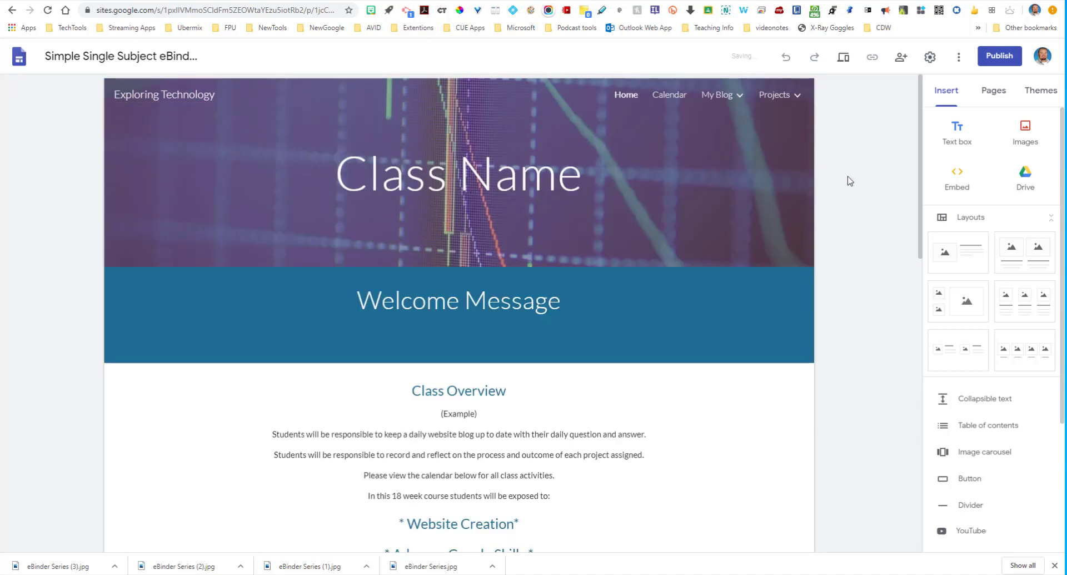
Scroll through the Exploring Technology eBinder's Class Overview toward the April 2020 calendar.
left_click(458, 191)
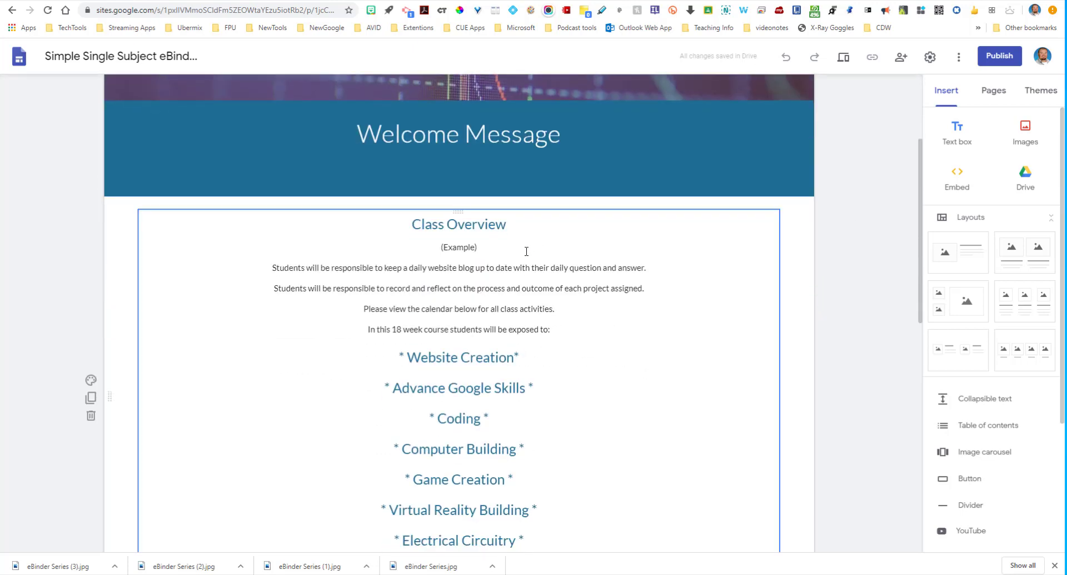
scroll("down", 3)
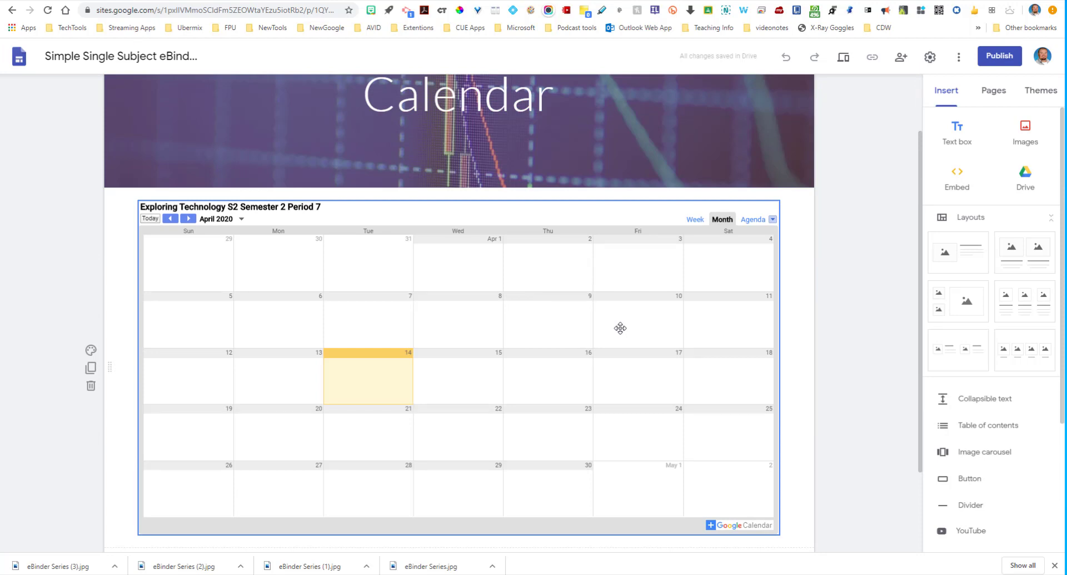
mouse_move(654, 322)
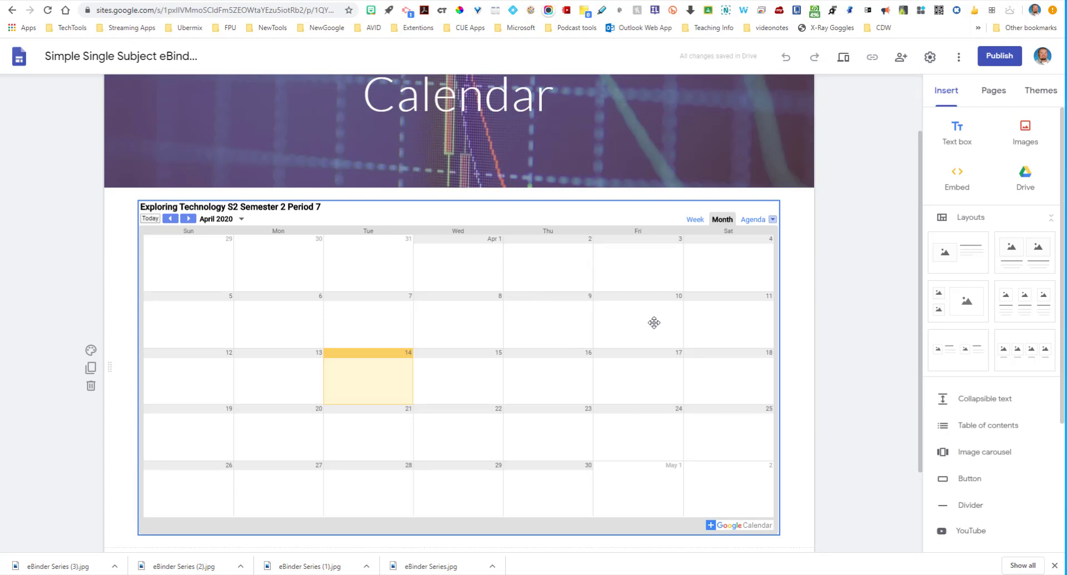
Browse the My Blog weekly posts and Projects subpage lists from the Calendar page's navigation.
left_click(456, 137)
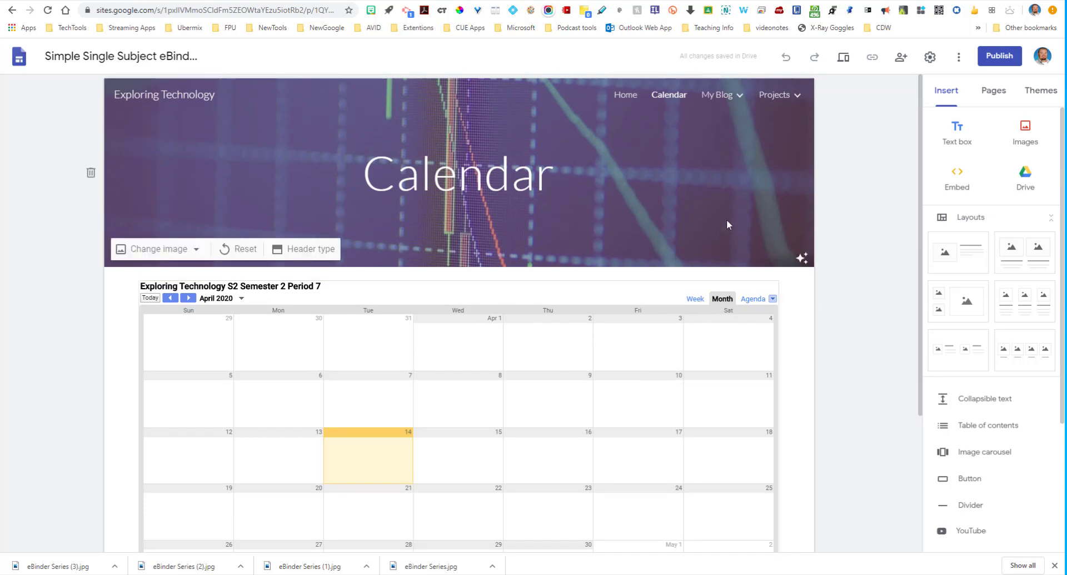
mouse_move(720, 204)
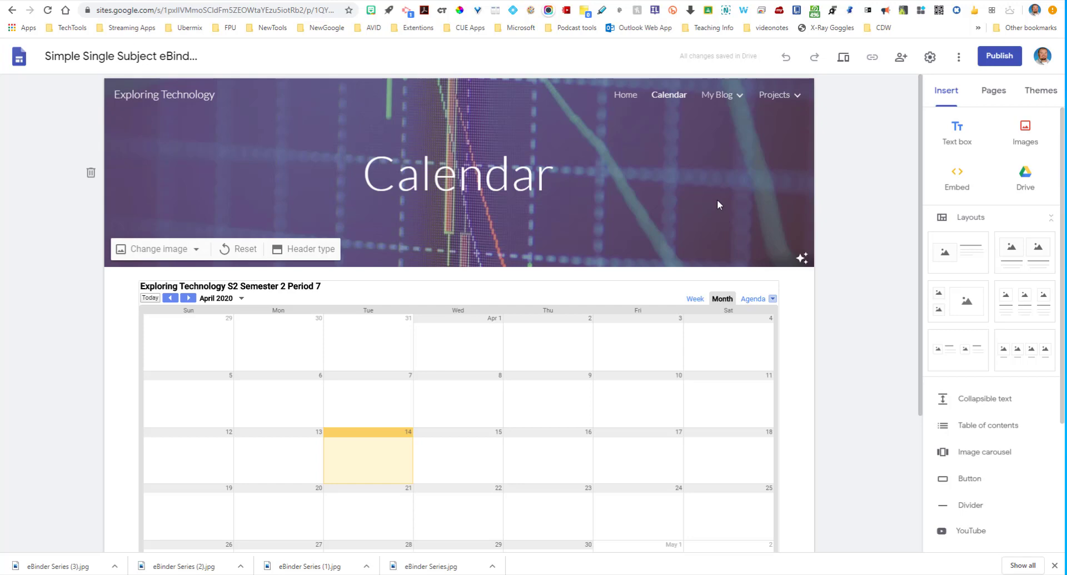
left_click(717, 94)
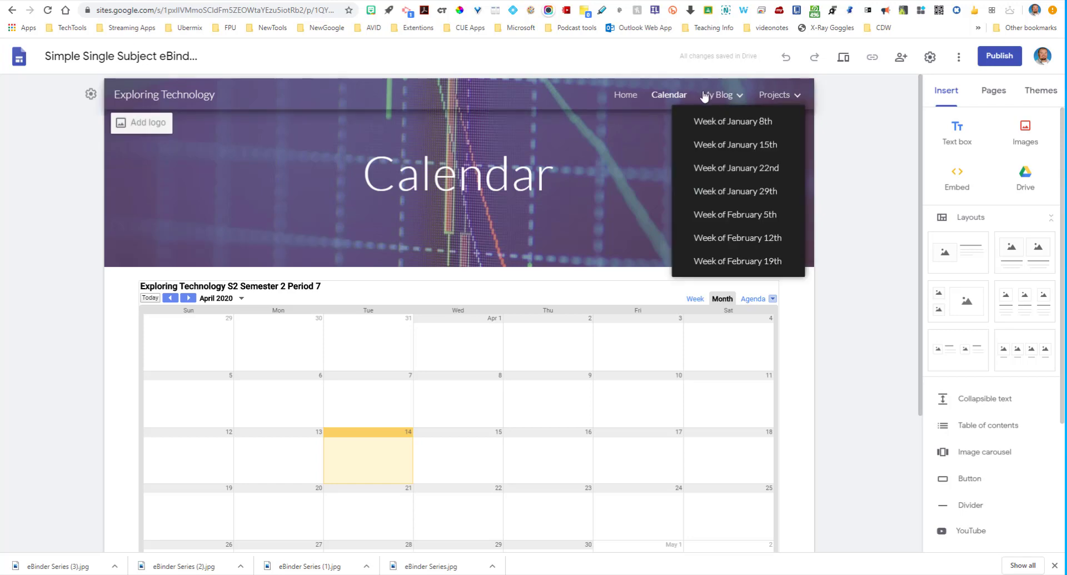
mouse_move(737, 238)
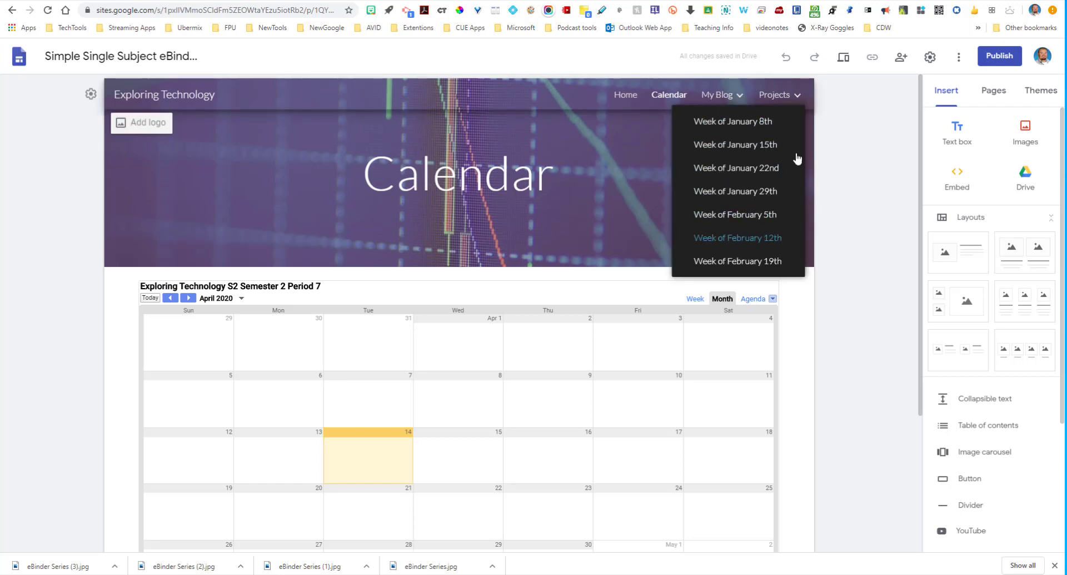
left_click(776, 95)
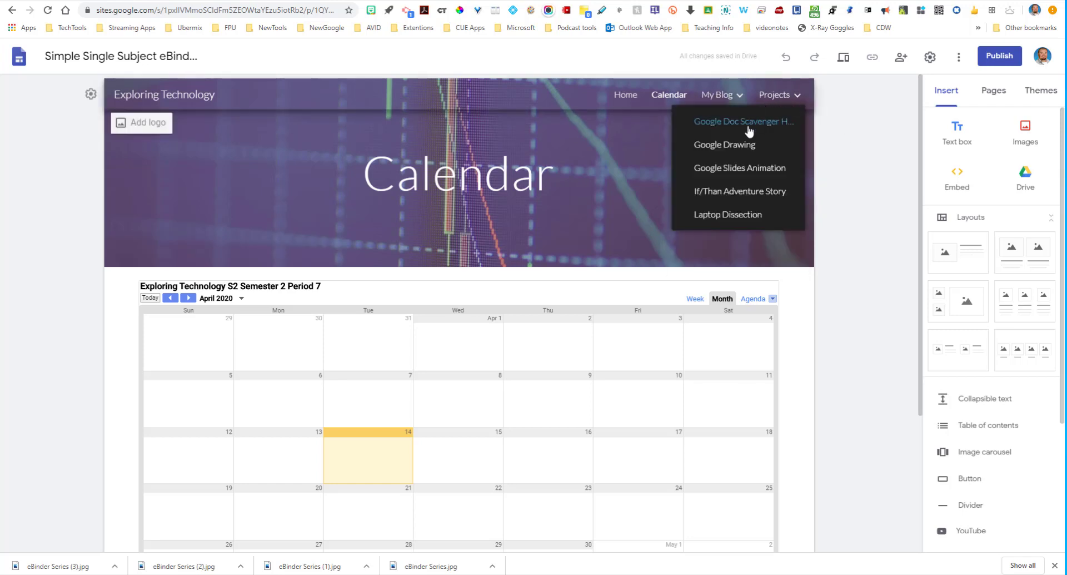
mouse_move(727, 215)
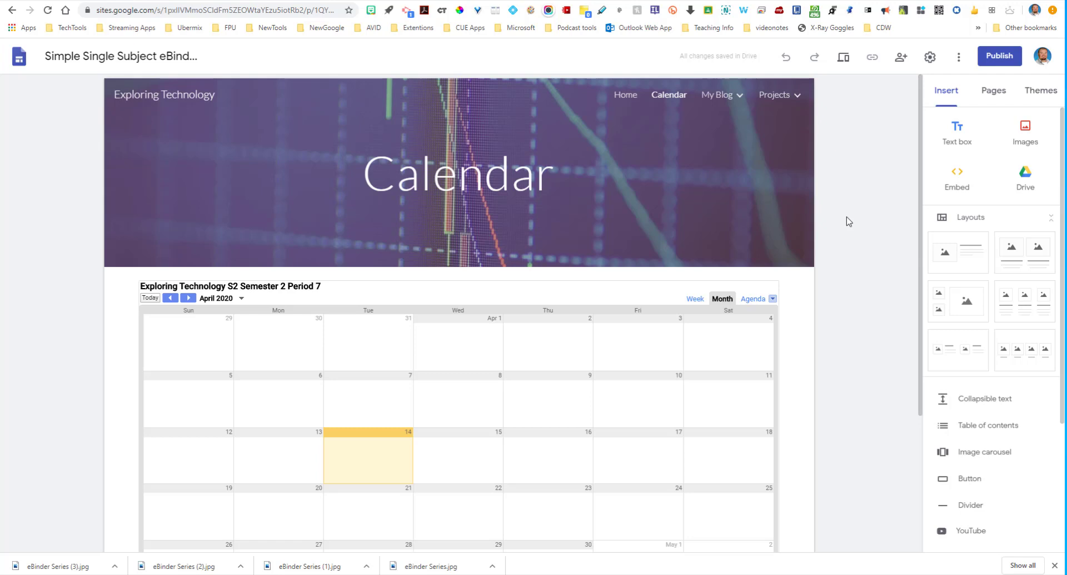
mouse_move(799, 232)
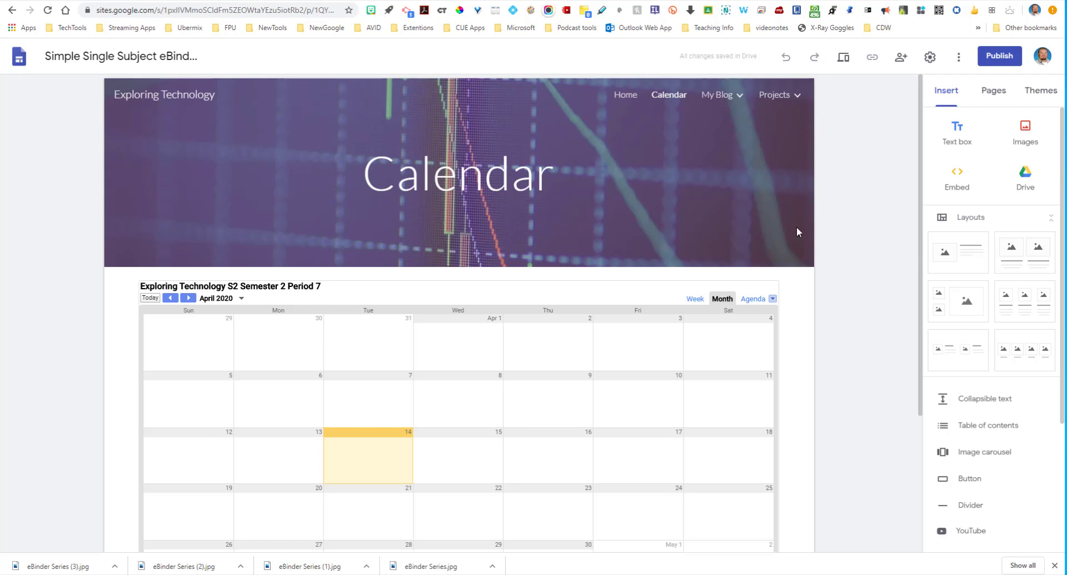
left_click(776, 94)
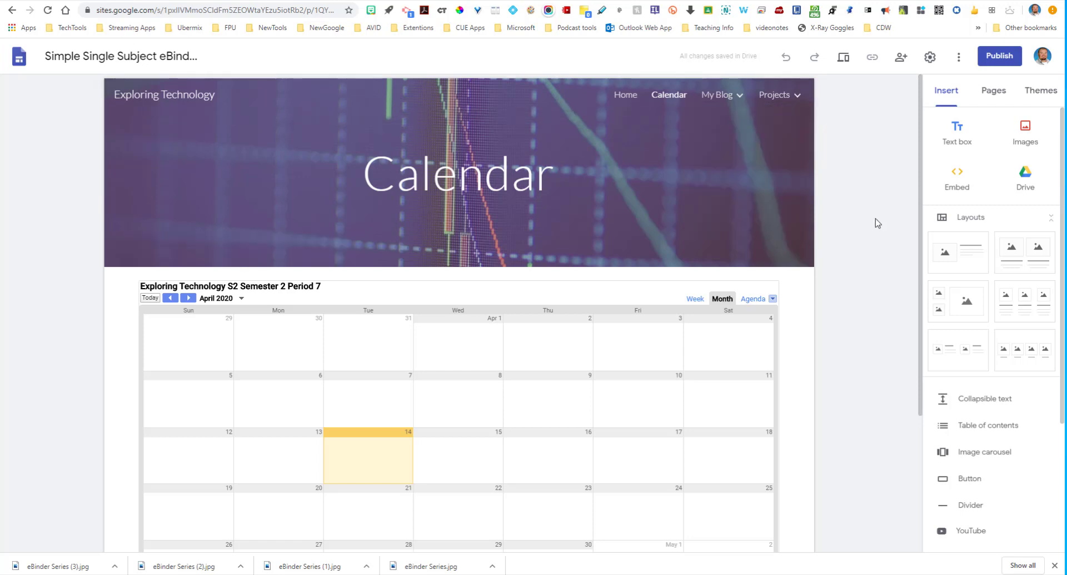
mouse_move(863, 222)
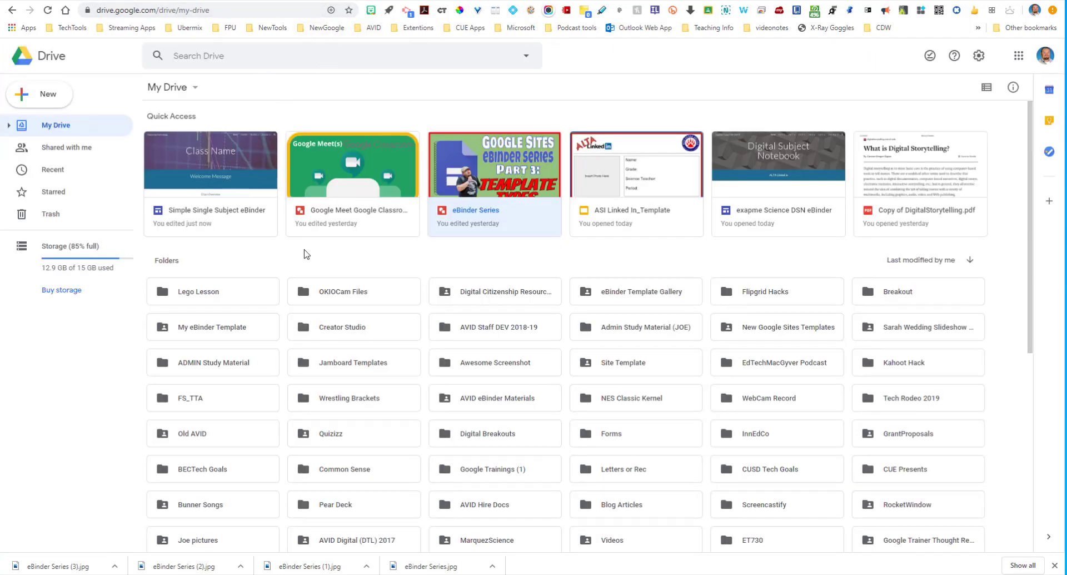
Scroll My Drive and look inside the My eBinder Template folder's contents.
scroll("down", 3)
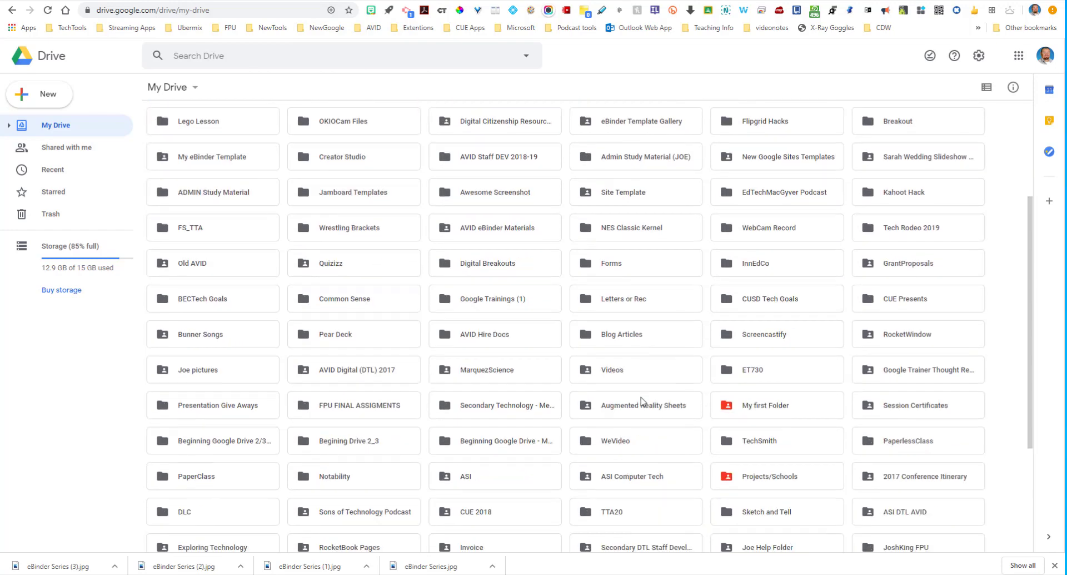
scroll("down", 3)
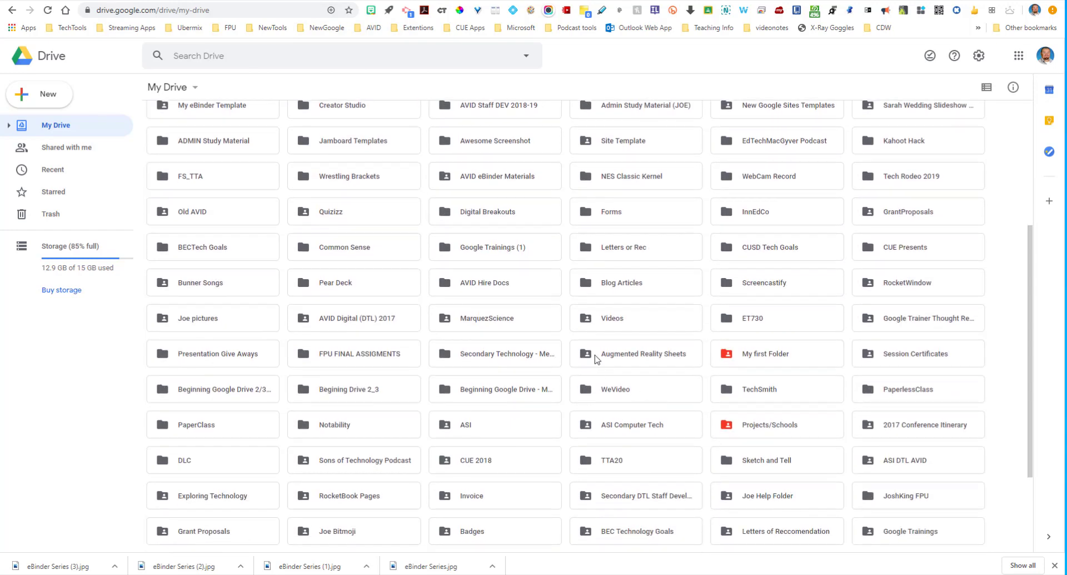
mouse_move(606, 383)
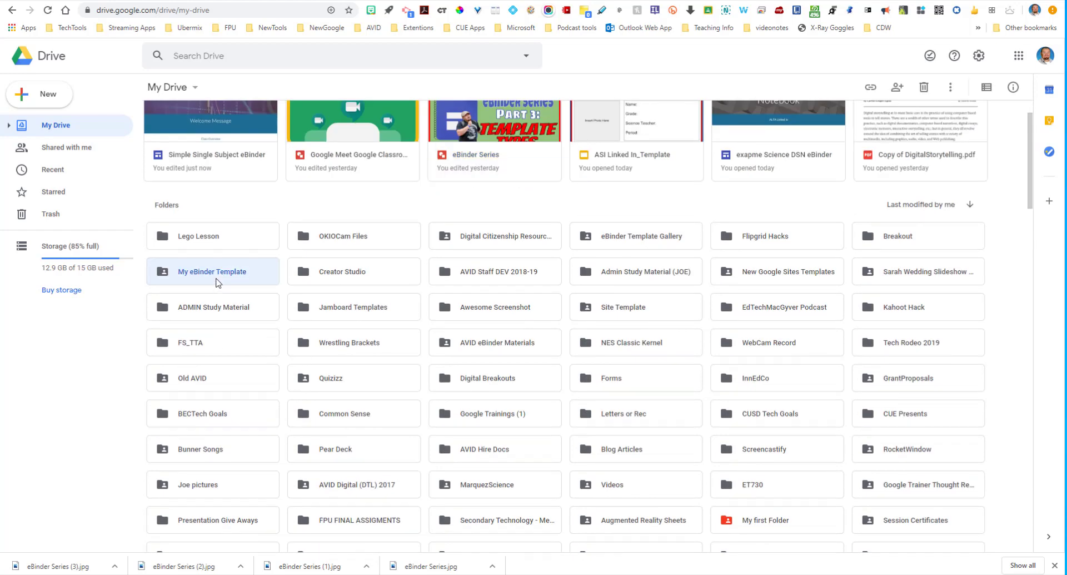
double_click(212, 271)
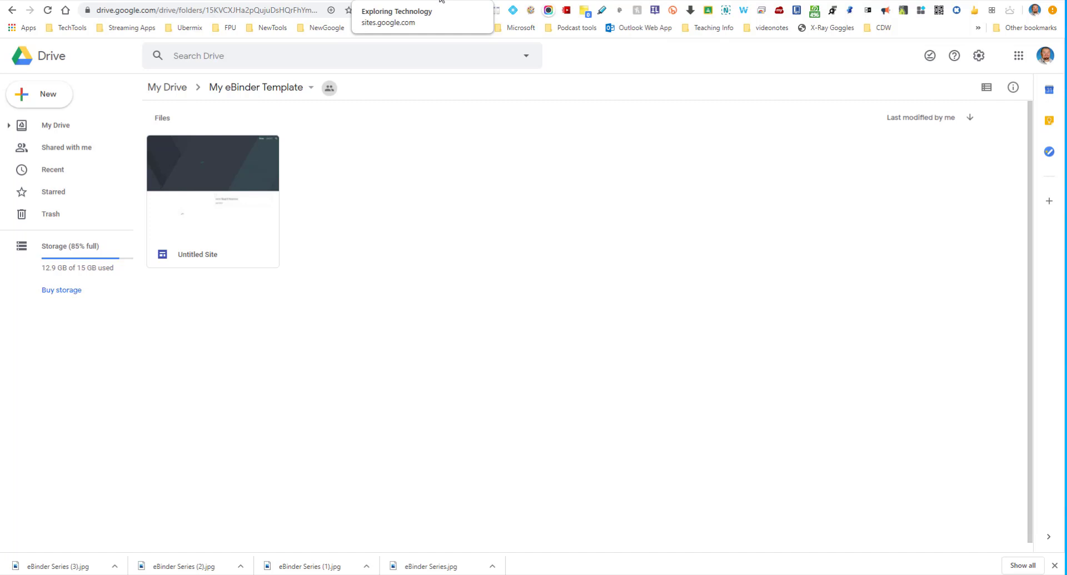
mouse_move(460, 259)
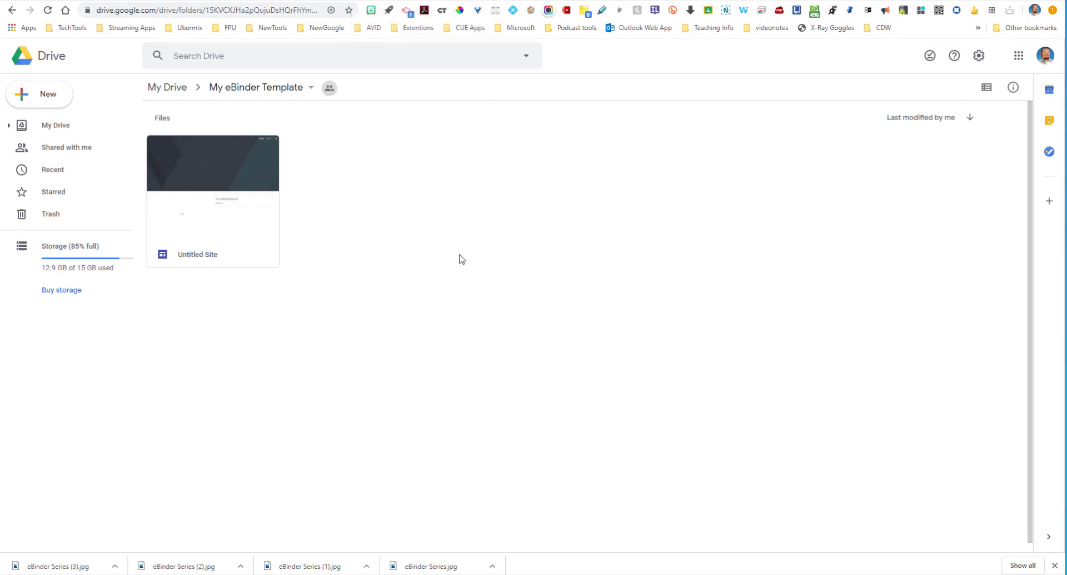
double_click(213, 162)
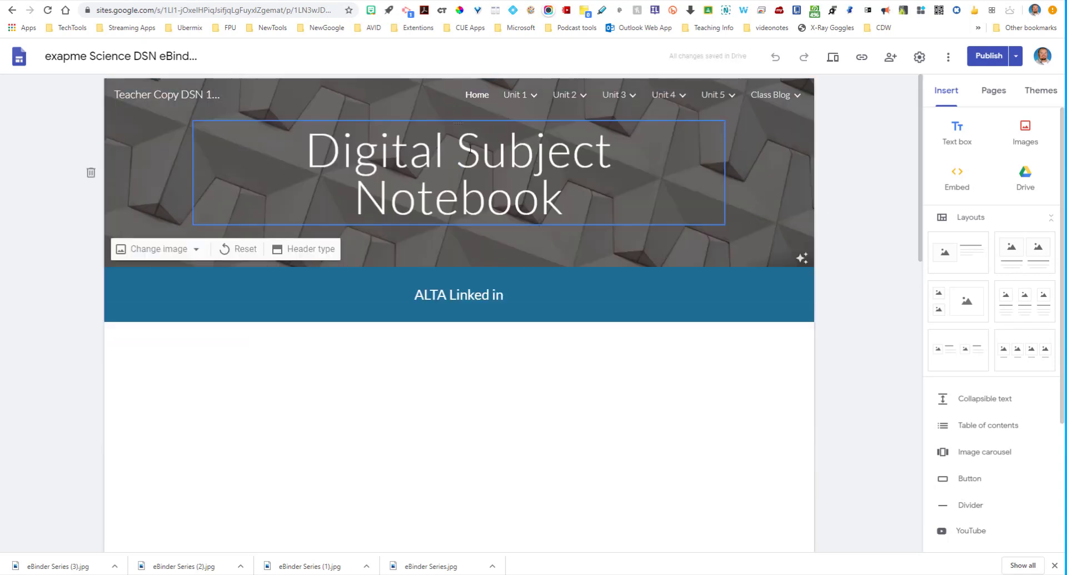
left_click(515, 95)
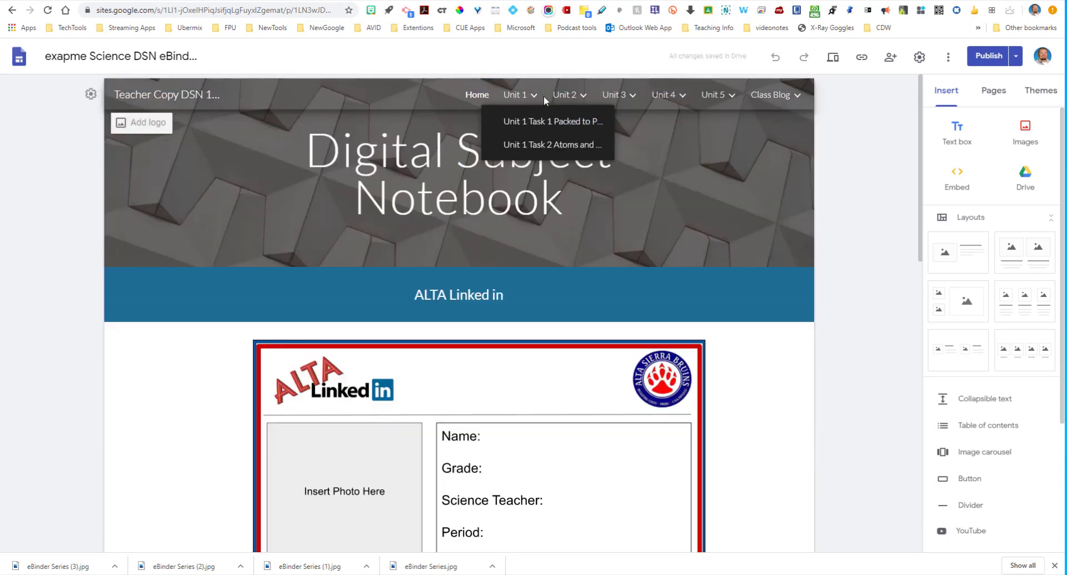
mouse_move(523, 102)
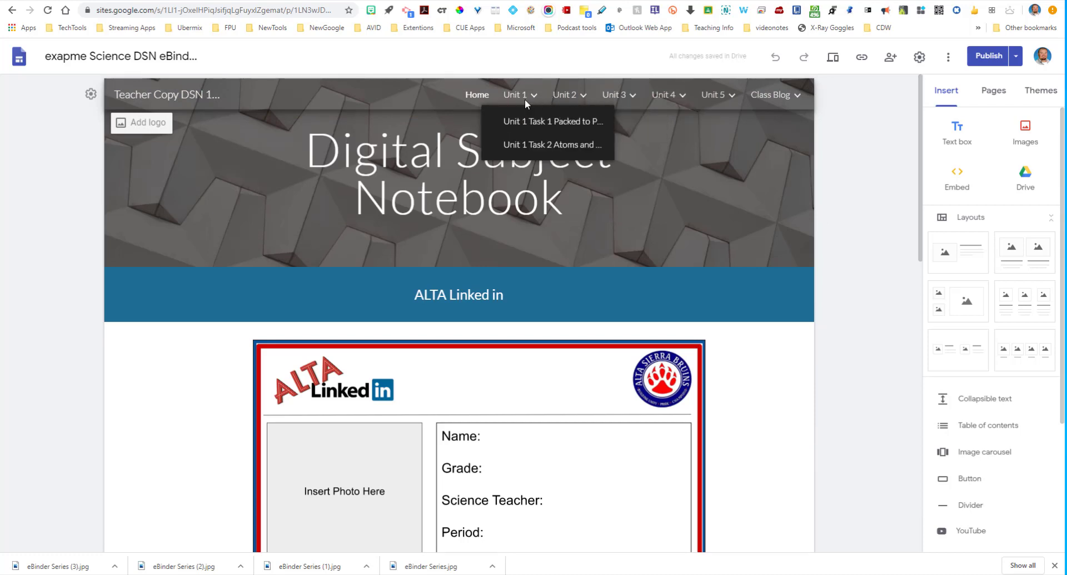
mouse_move(566, 94)
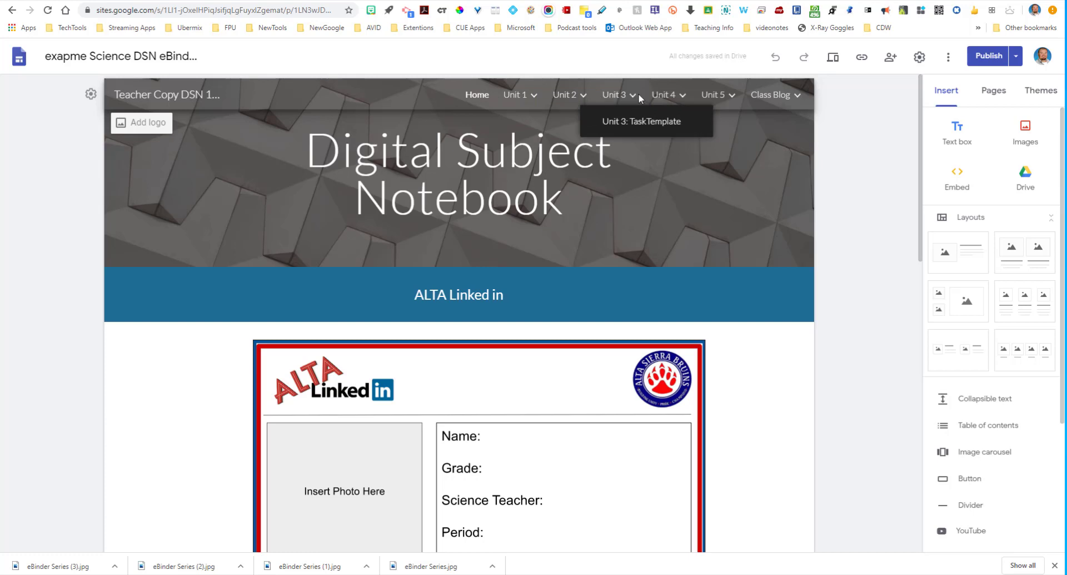
mouse_move(886, 172)
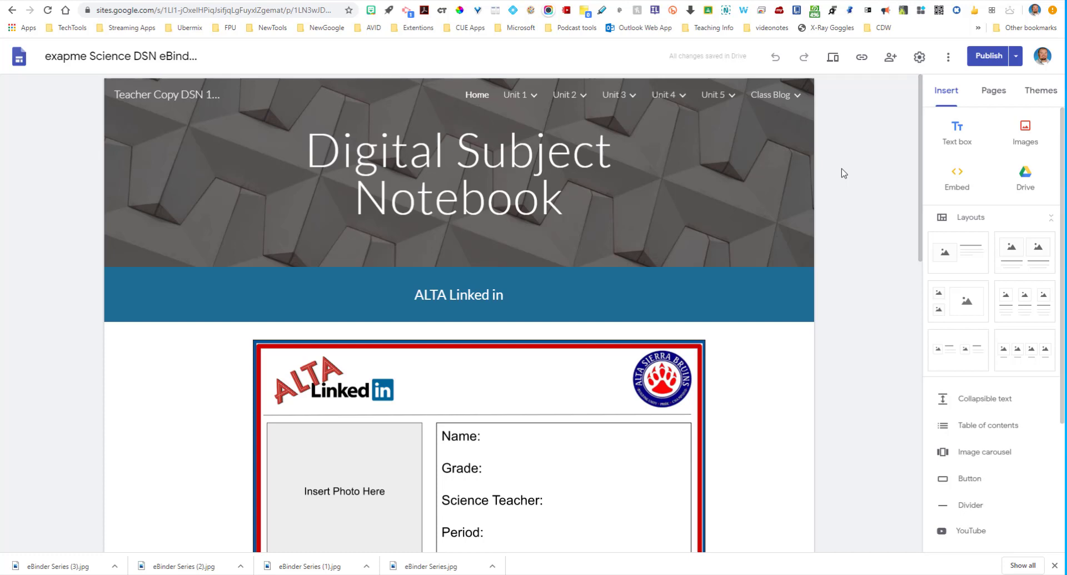
mouse_move(820, 169)
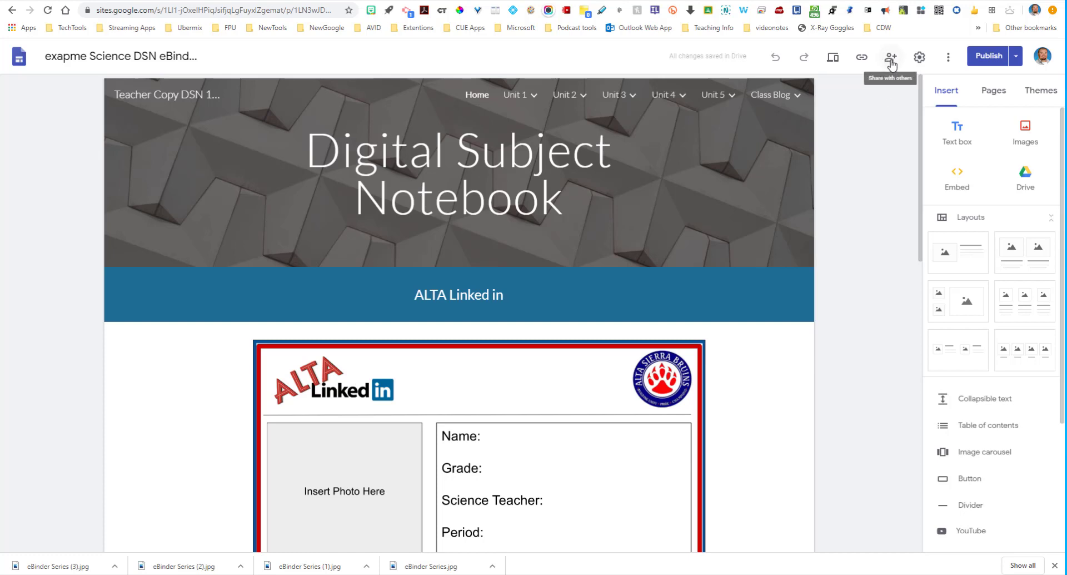
mouse_move(875, 182)
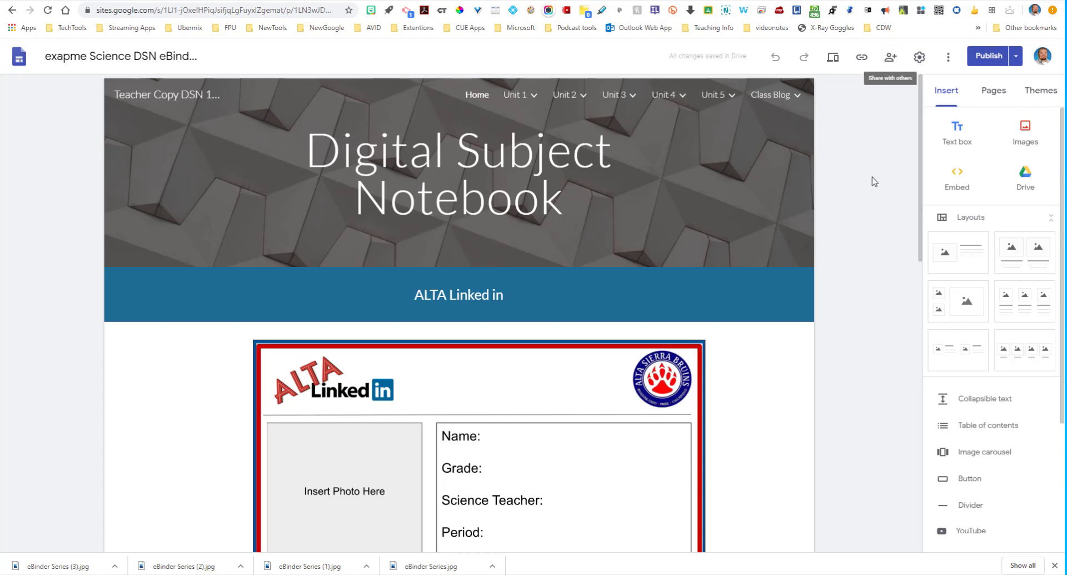
mouse_move(875, 183)
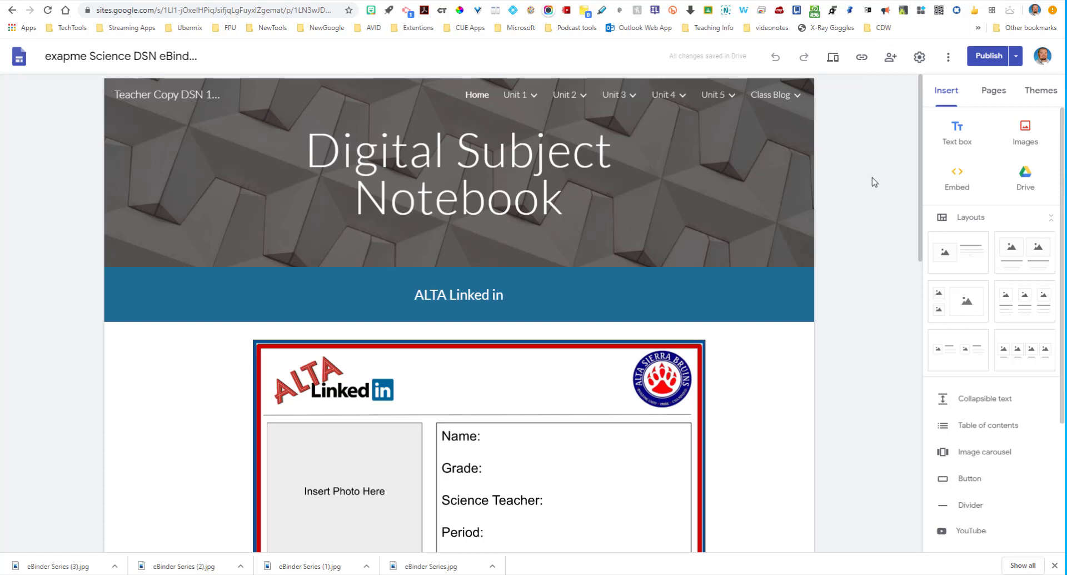